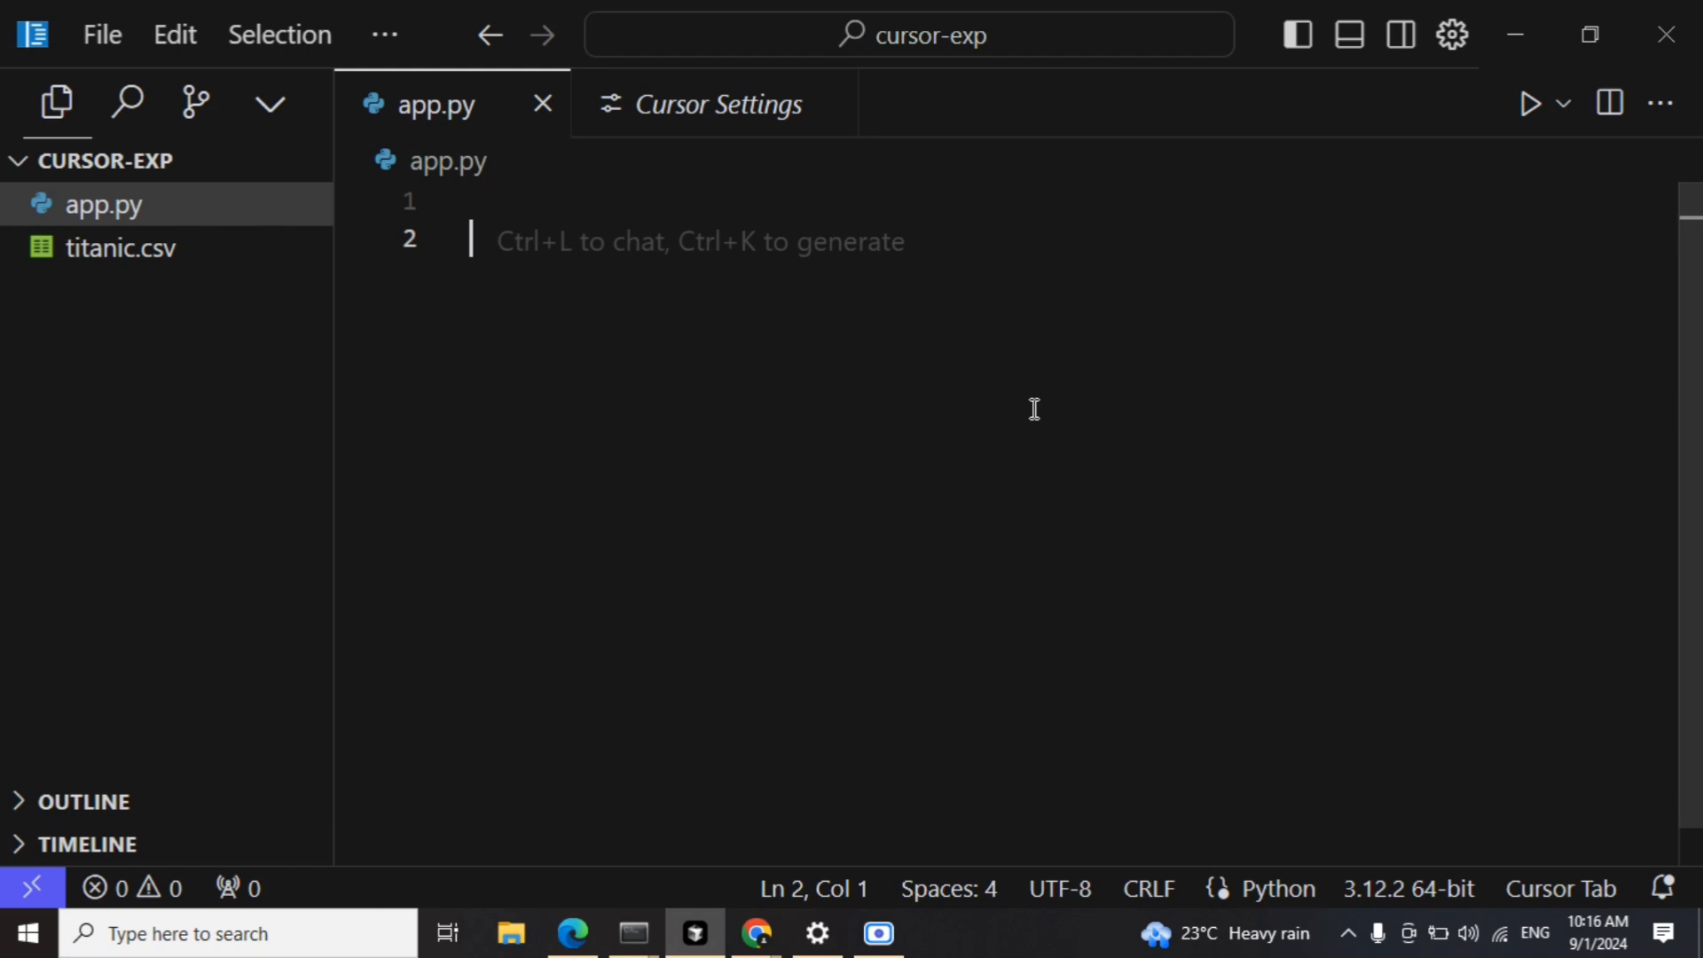
mouse_move(880, 224)
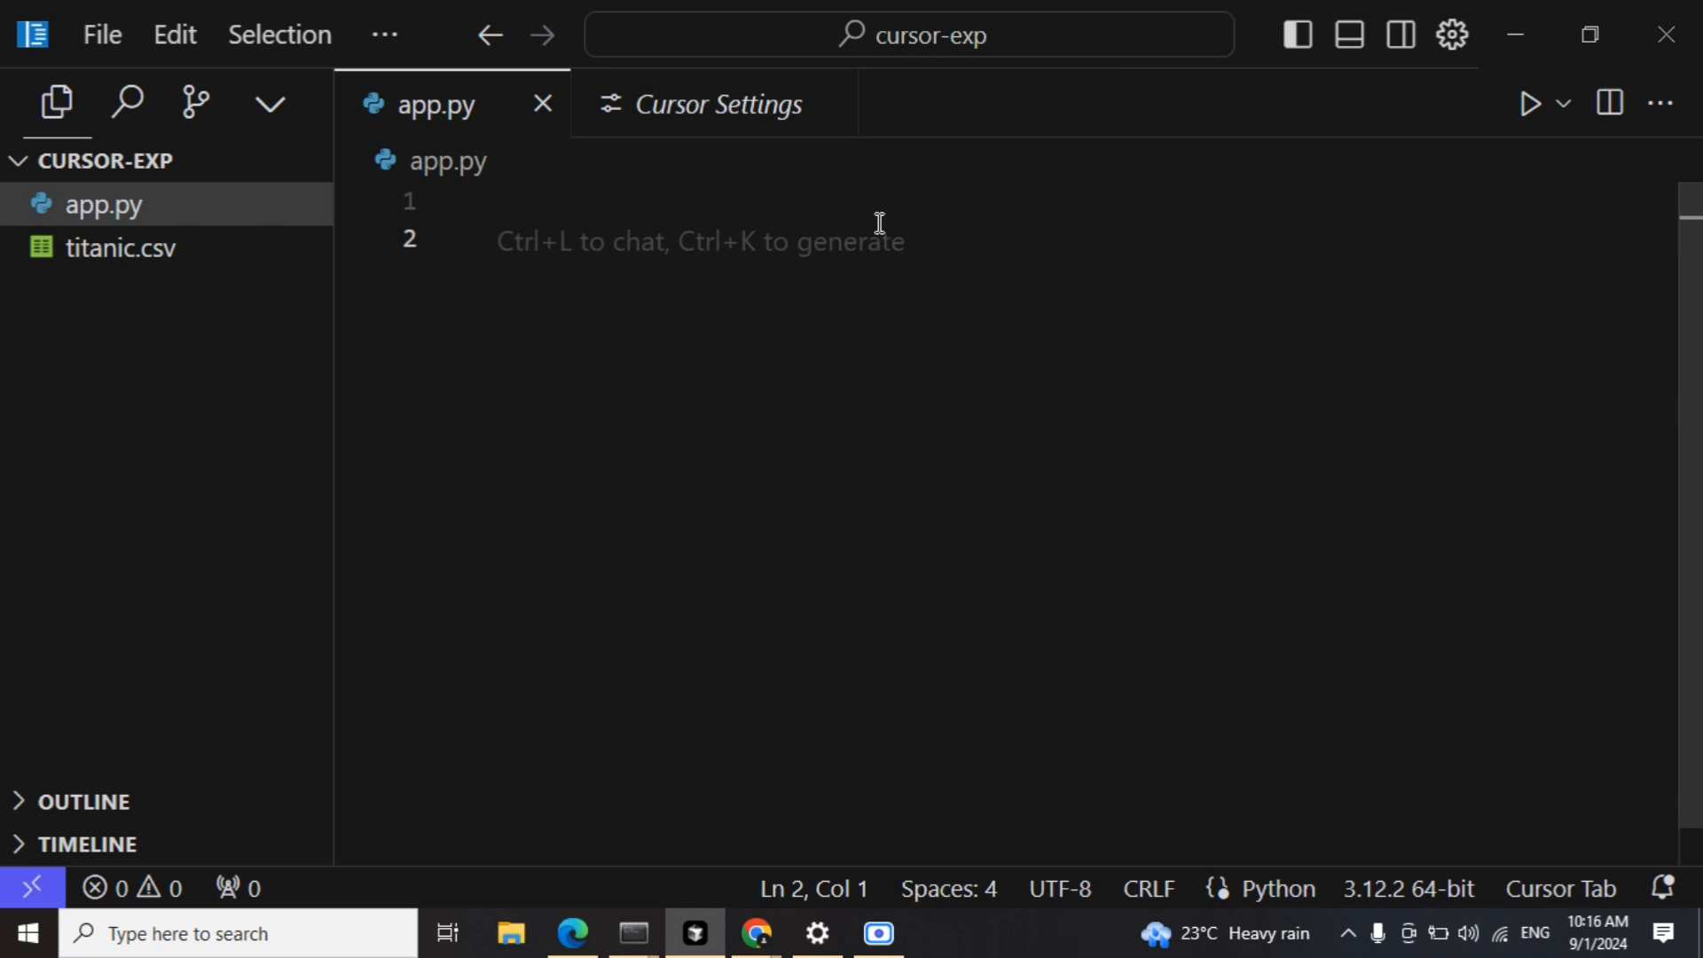
mouse_move(713, 103)
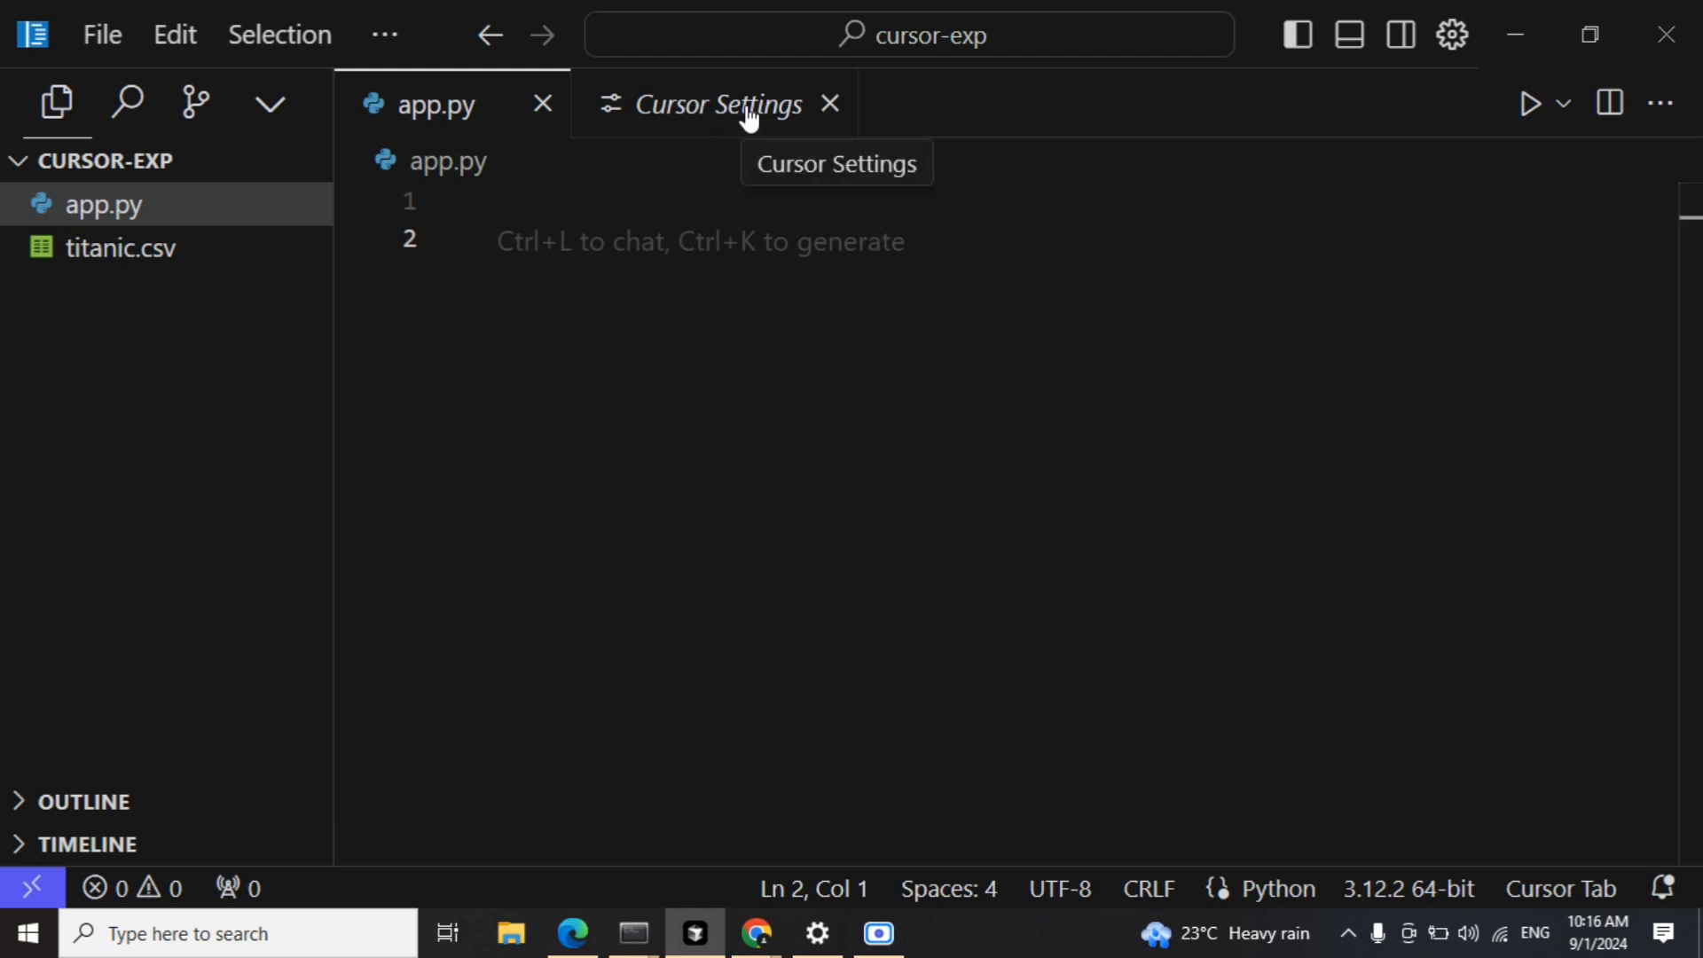
- Review the Models settings down to the Google API Key section with a key already entered
click(708, 103)
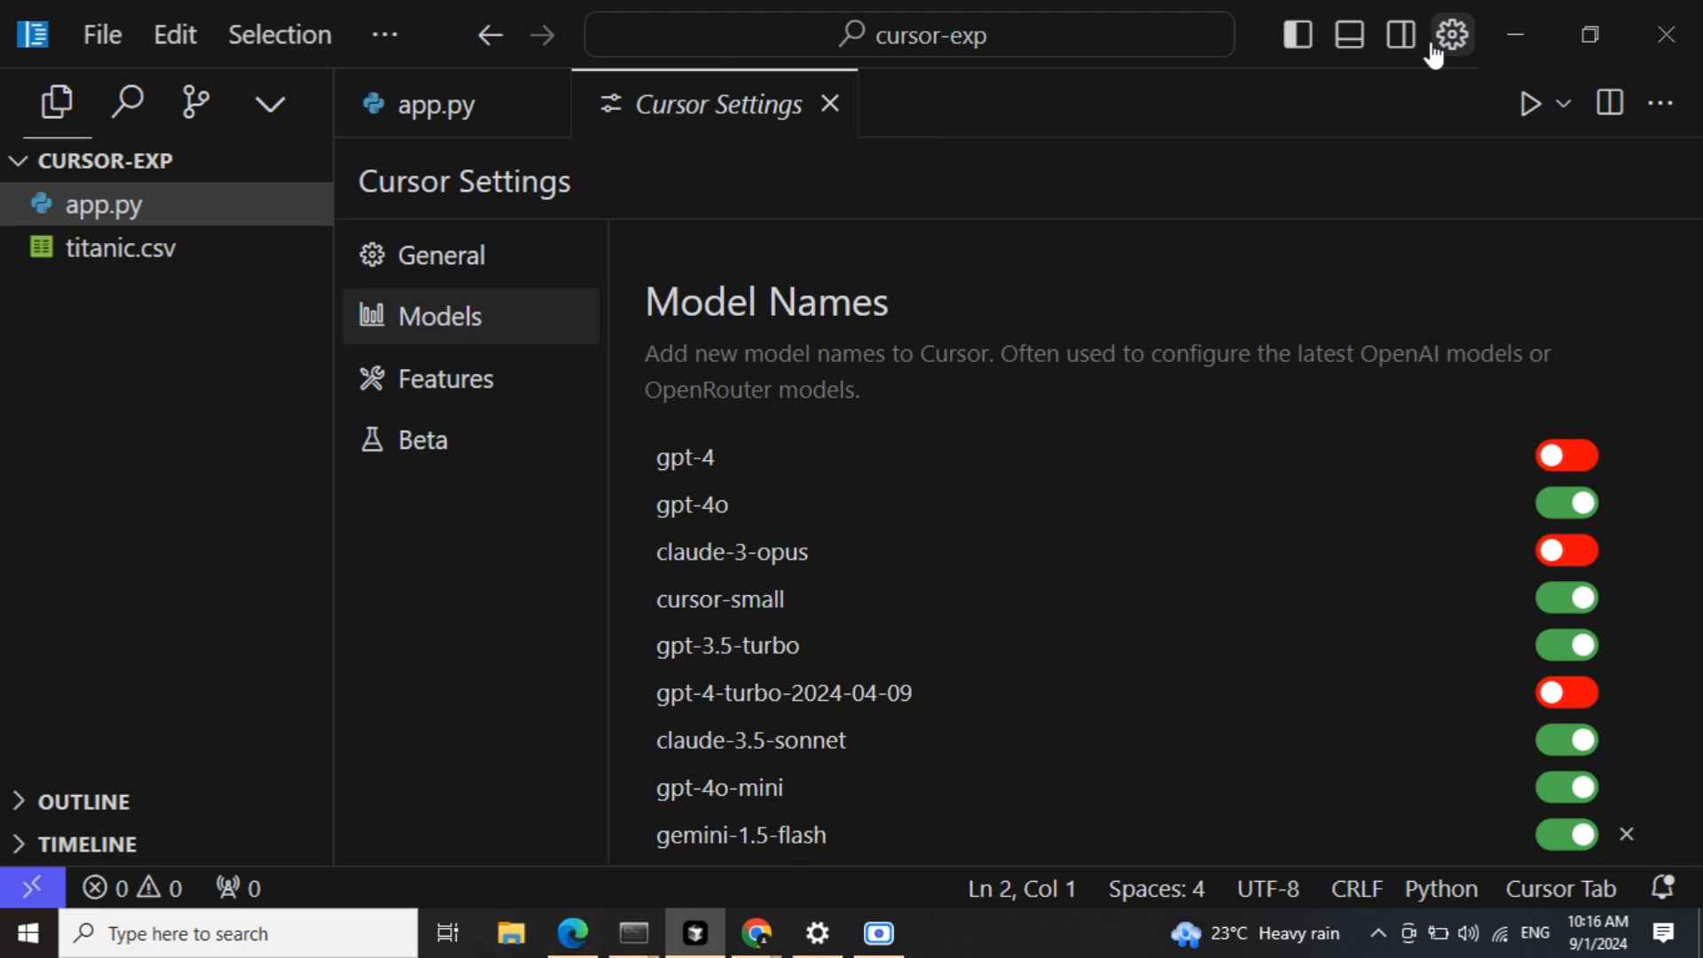
mouse_move(848, 415)
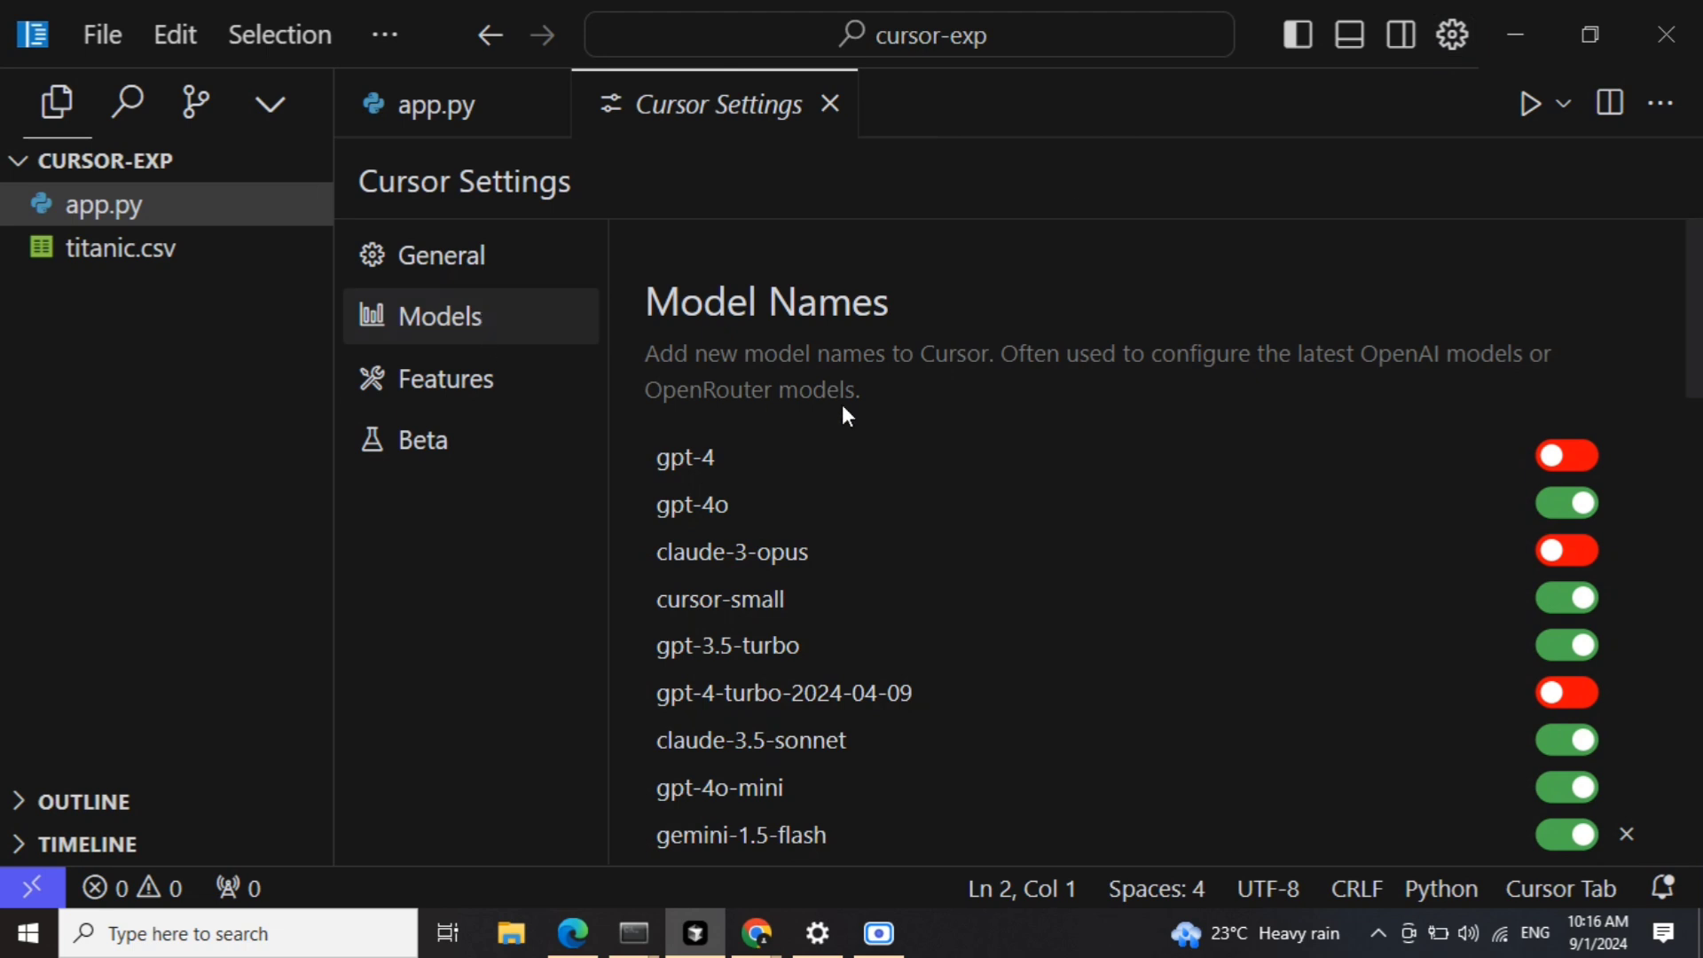
scroll(down, 3)
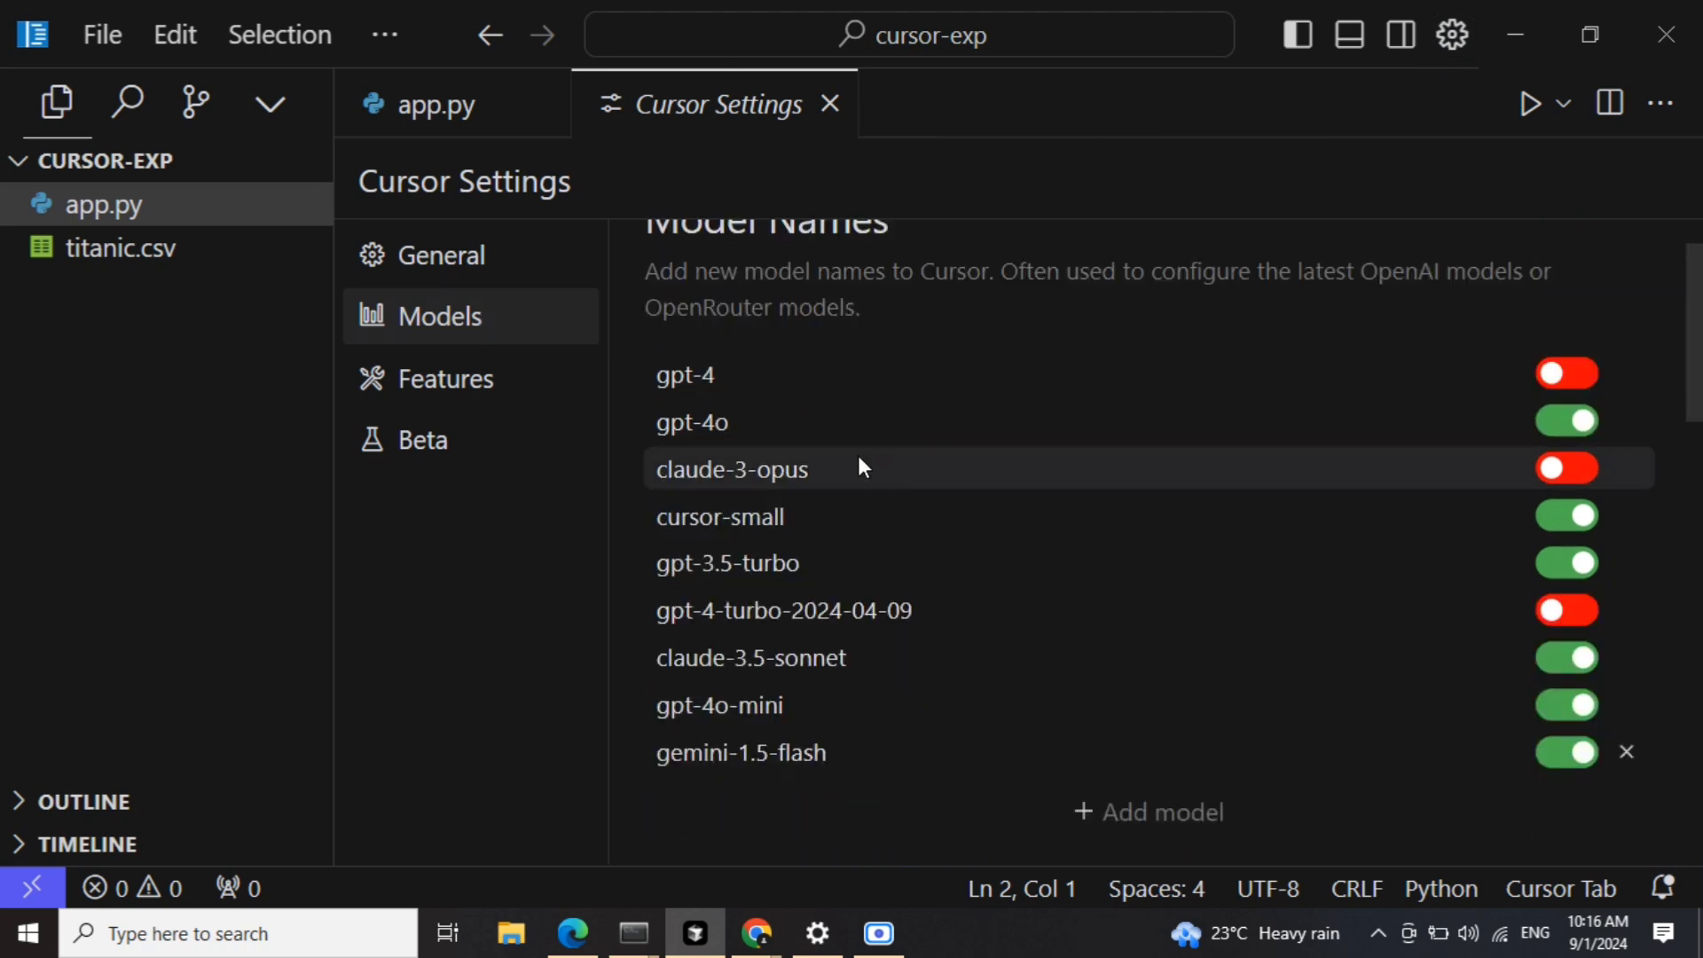
mouse_move(809, 428)
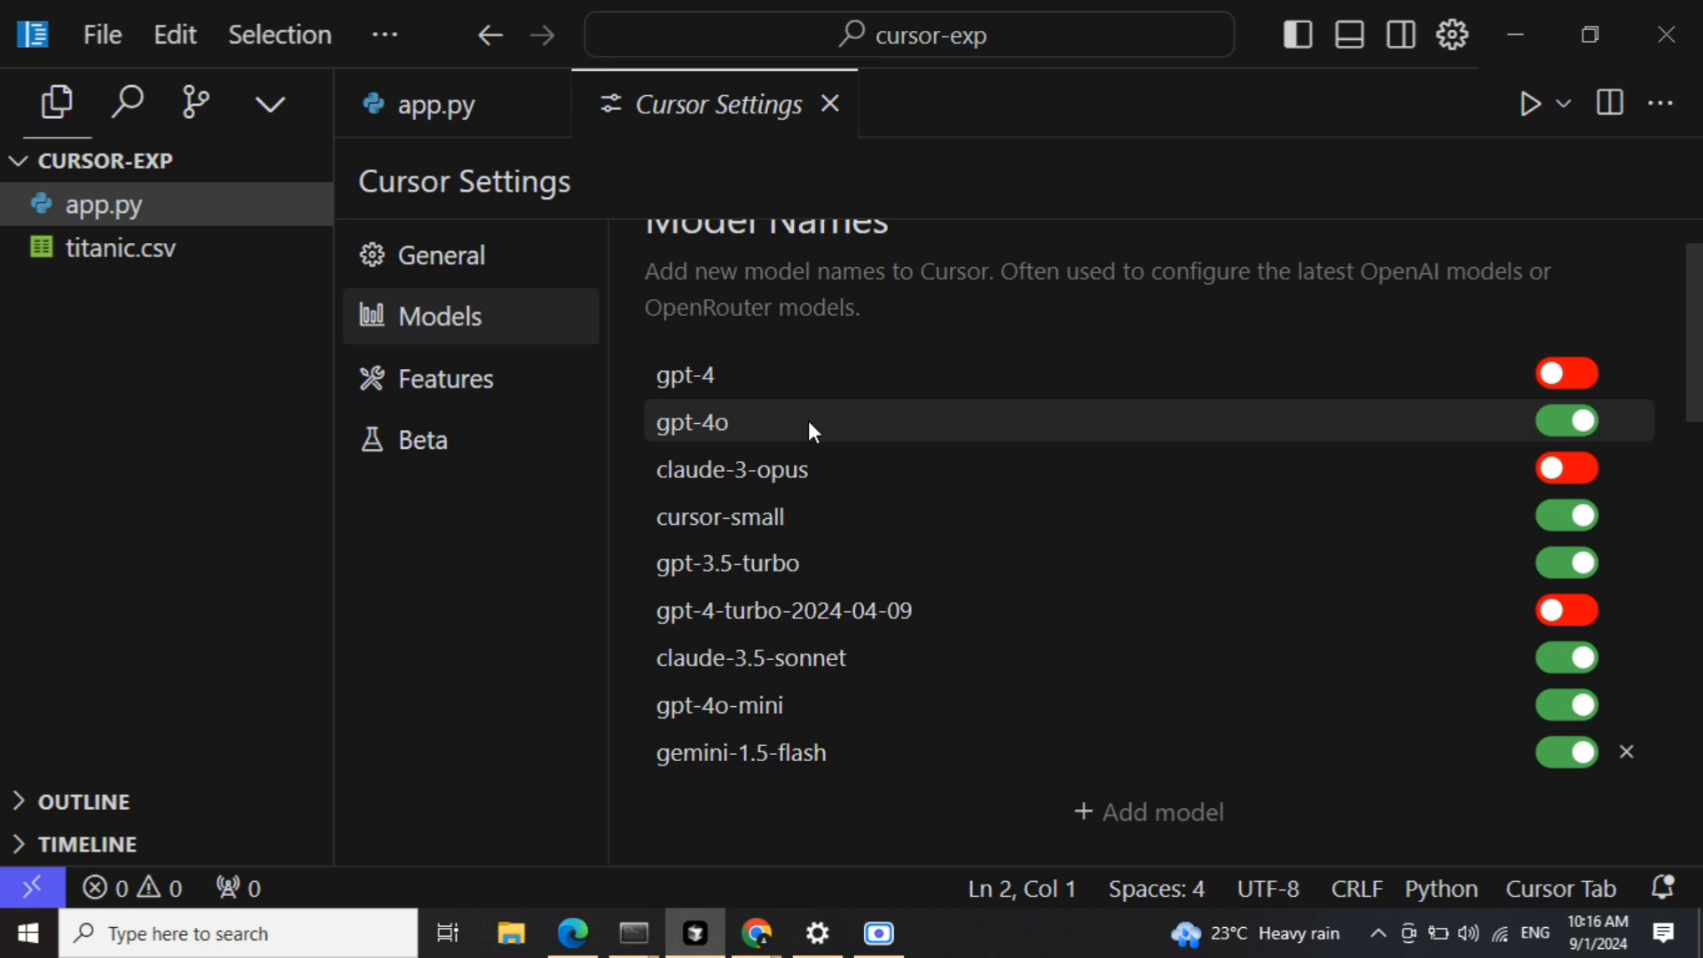
scroll(down, 3)
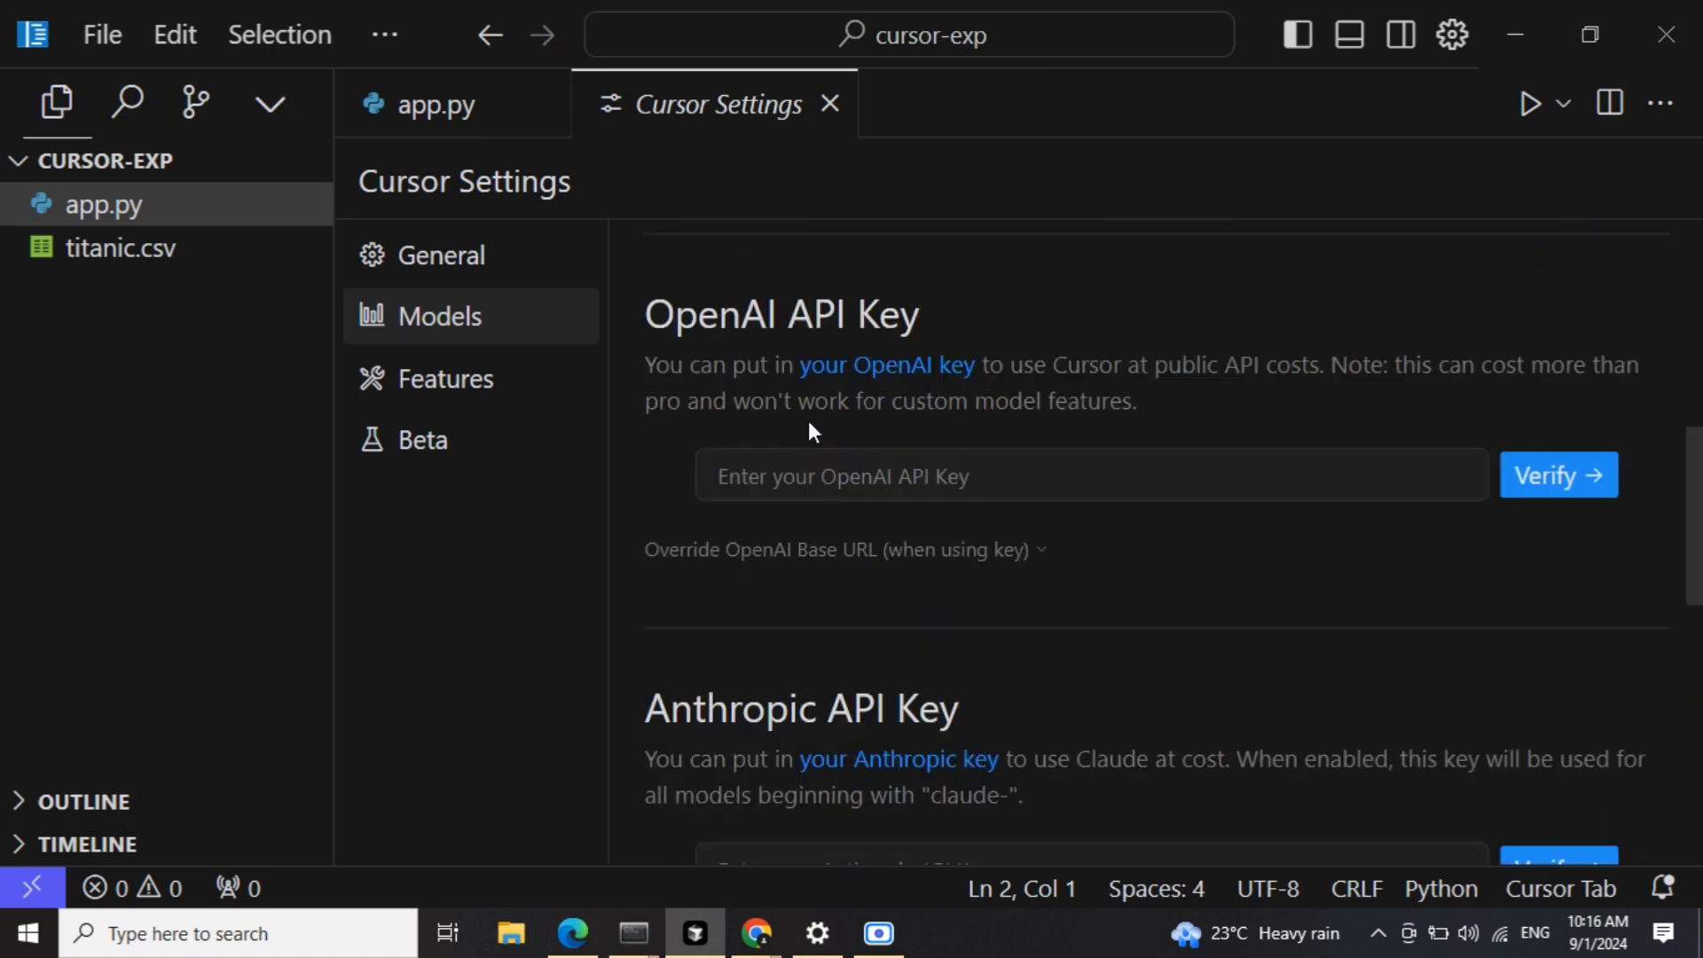
scroll(down, 3)
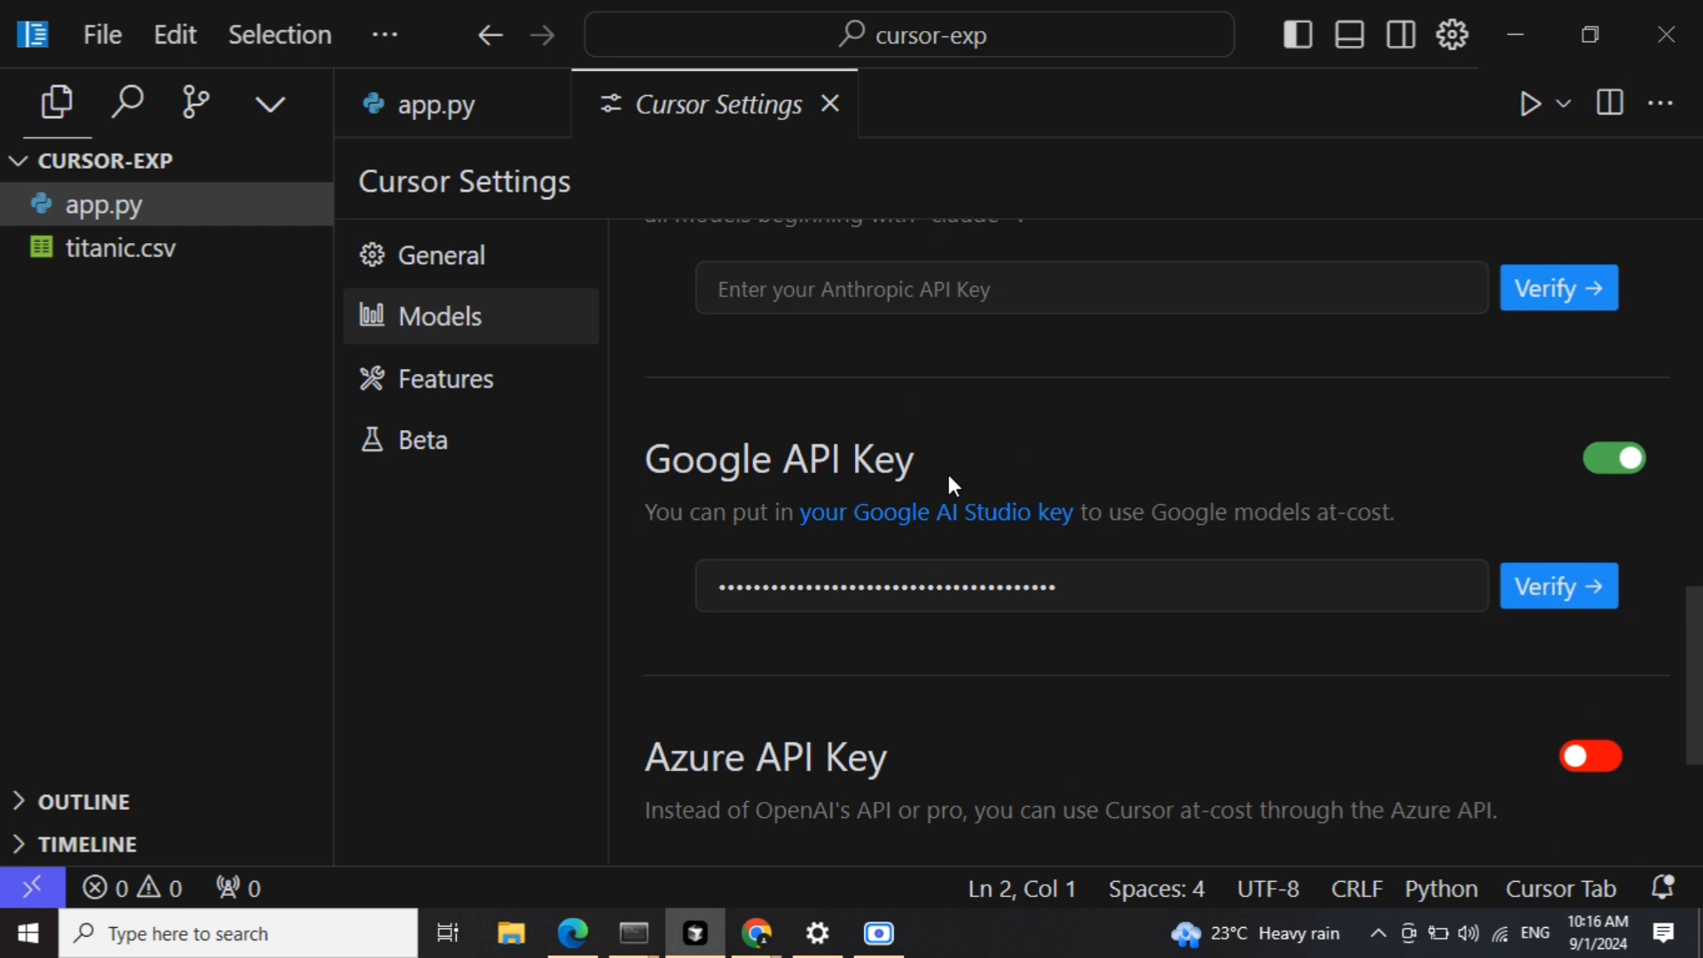
mouse_move(754, 931)
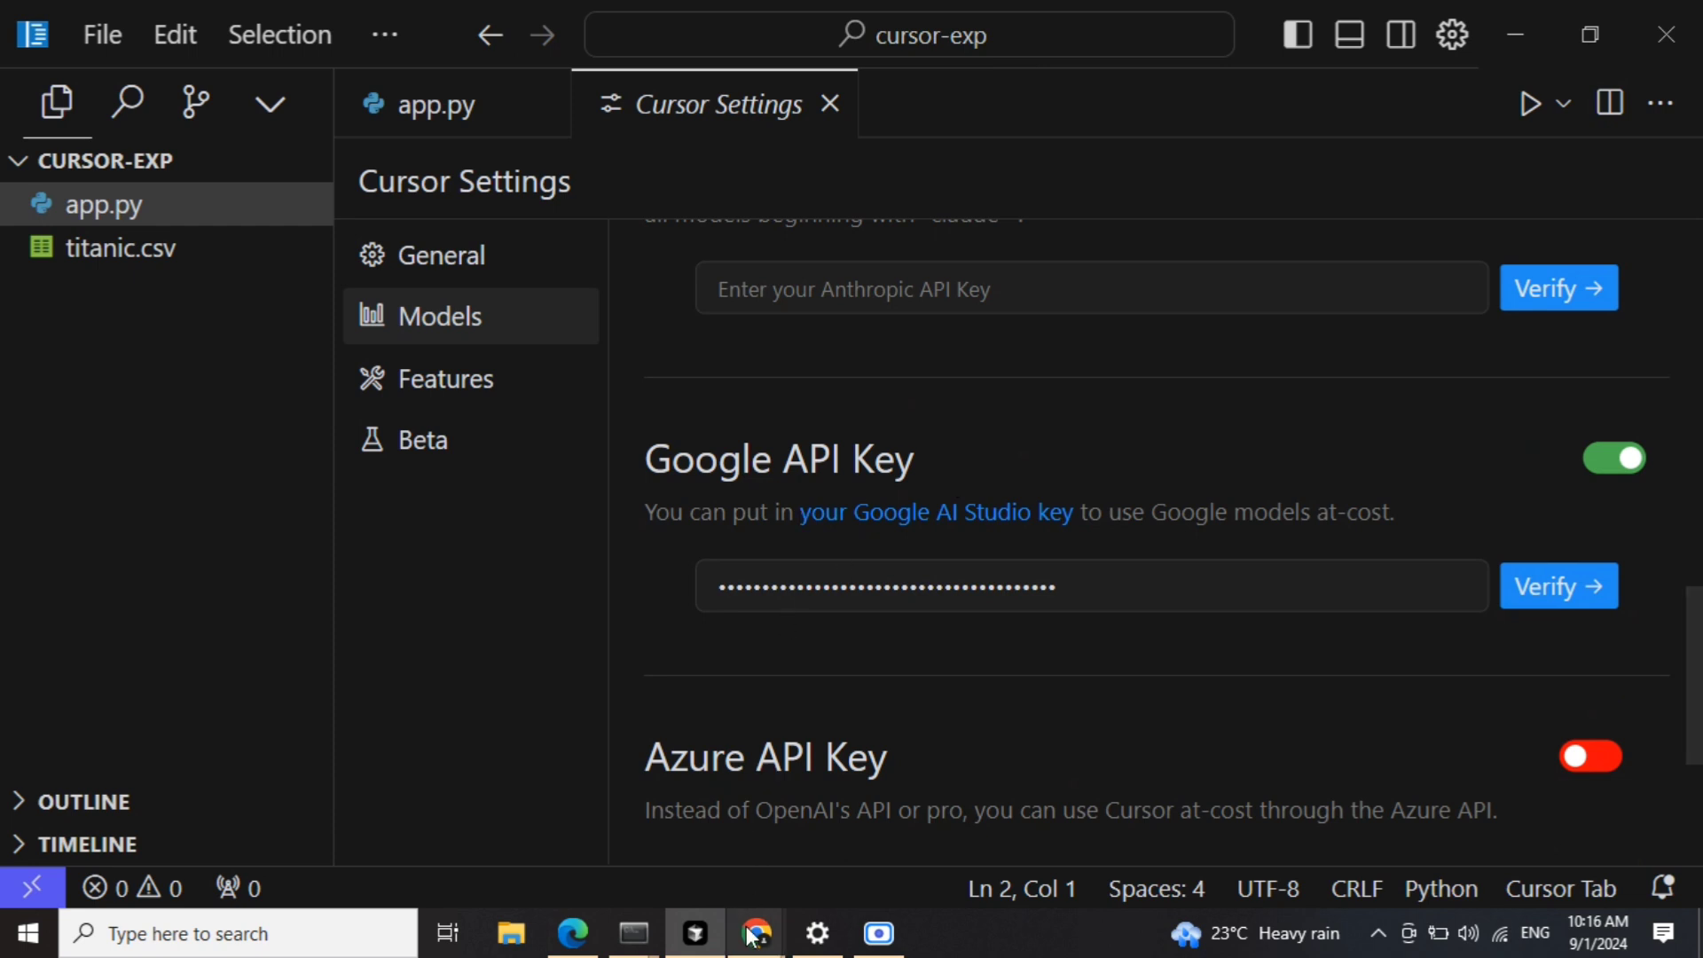
- Switch to Chrome showing Google AI Studio's Get API key page with one existing key
click(755, 932)
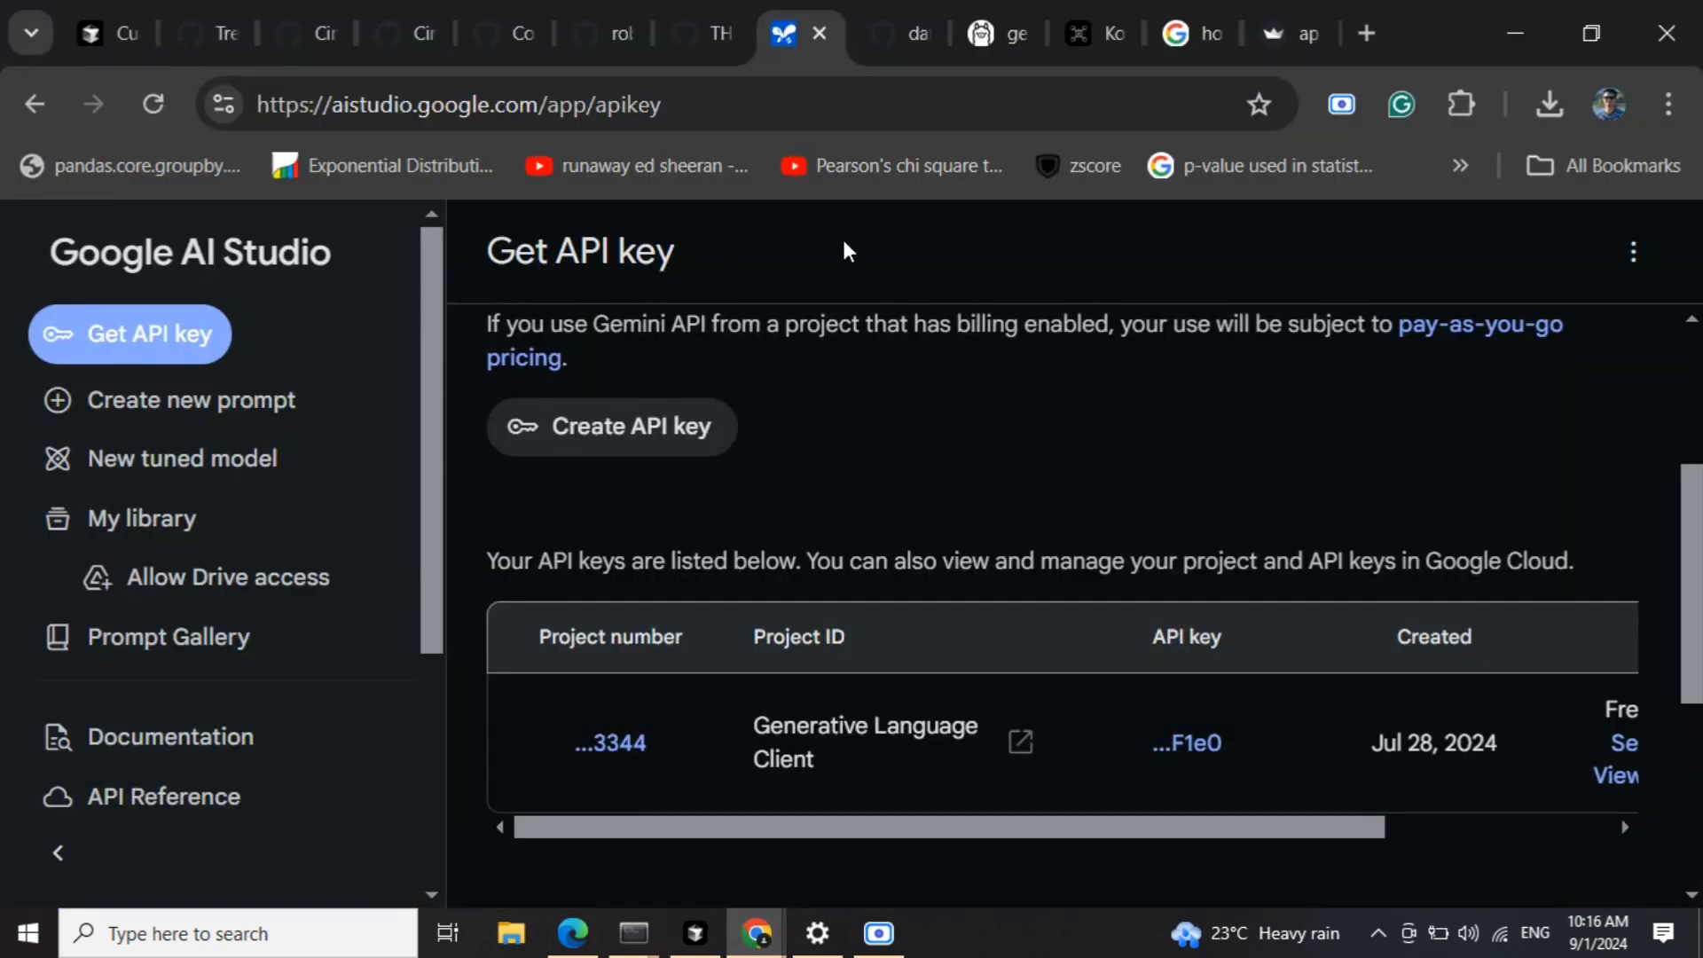
mouse_move(323, 231)
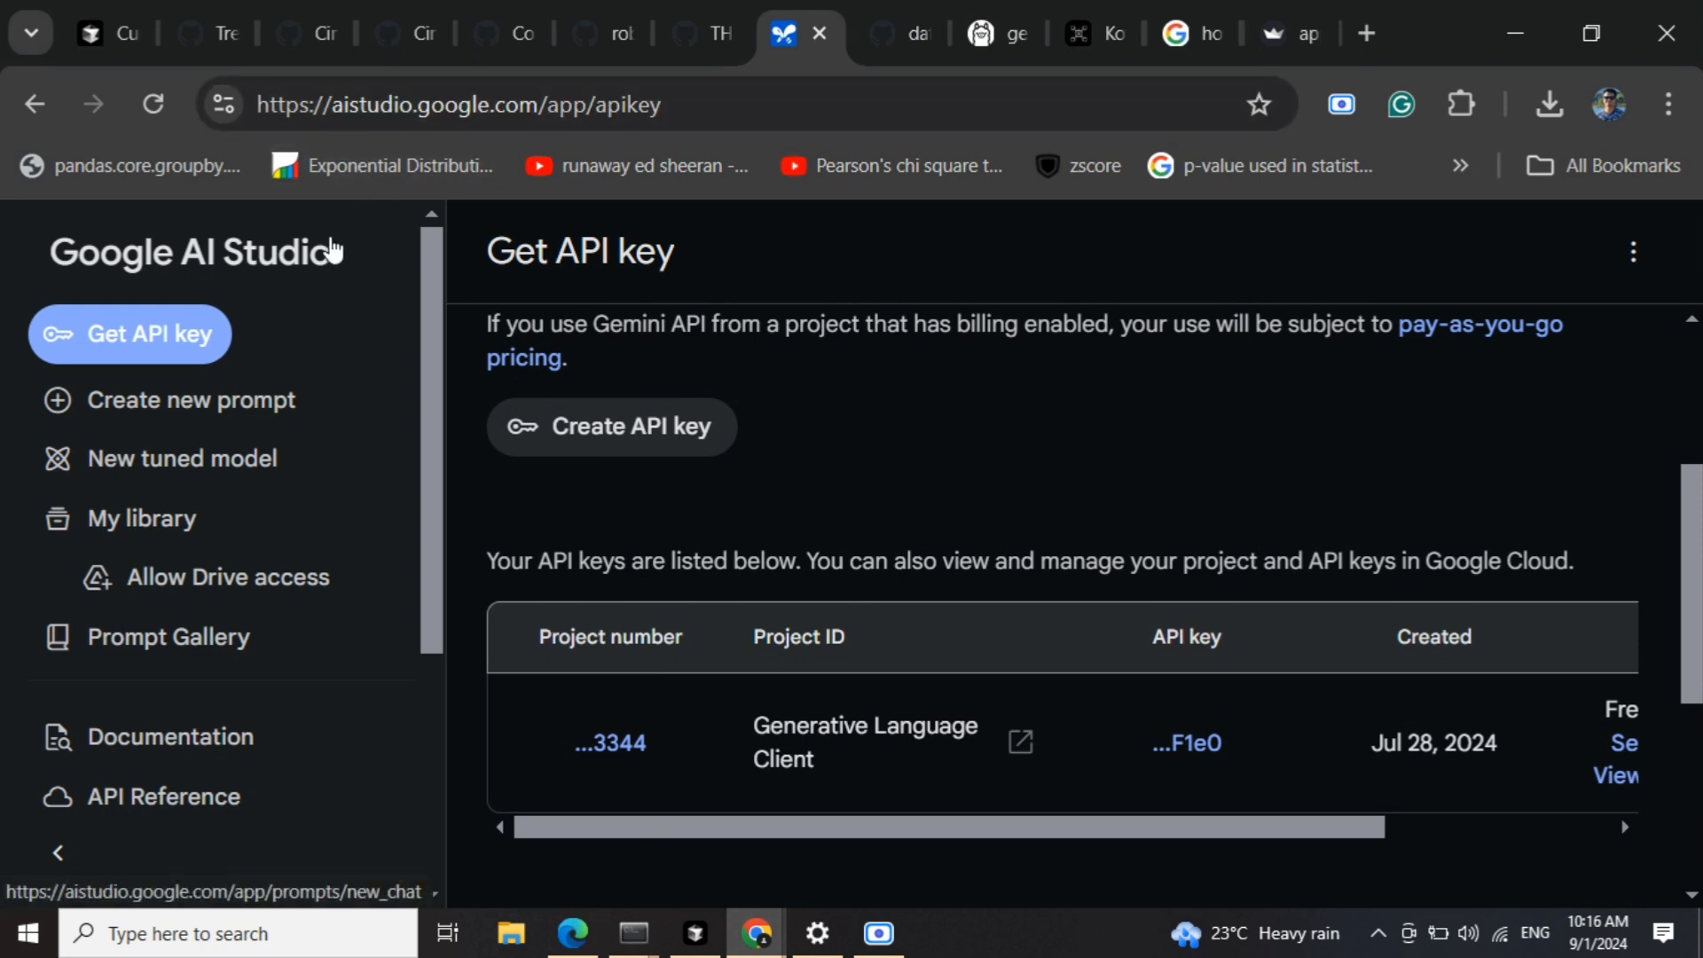
mouse_move(1135, 757)
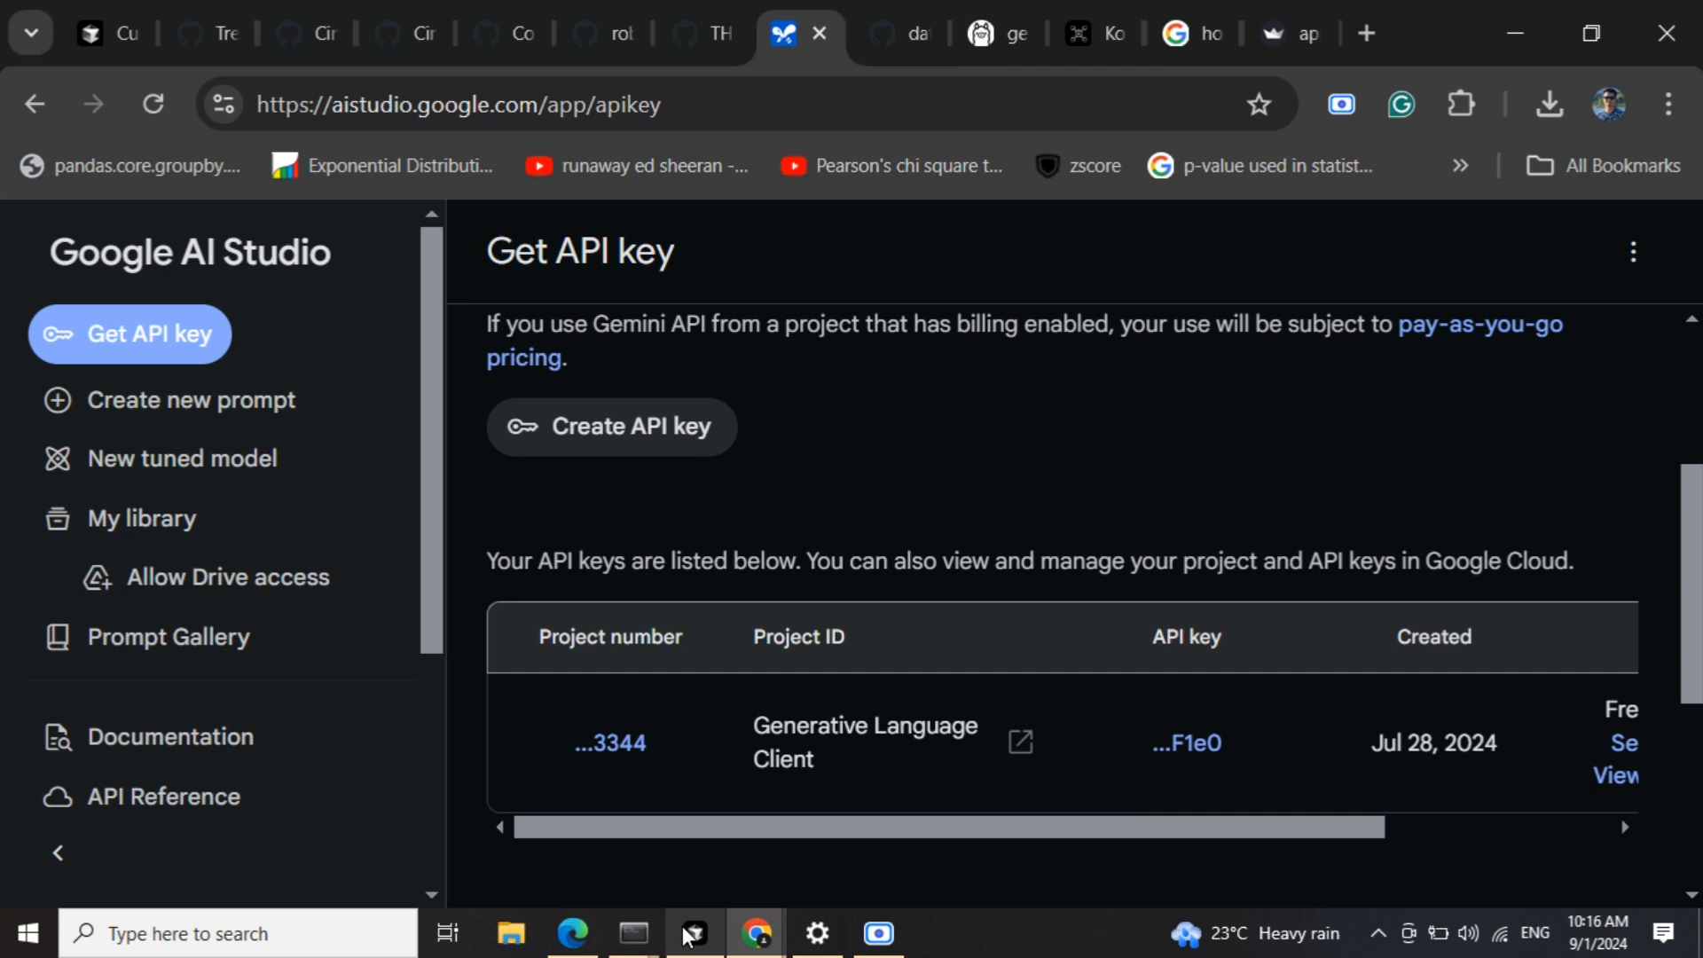
- Return to Cursor and reopen the empty app.py file in the editor
click(694, 933)
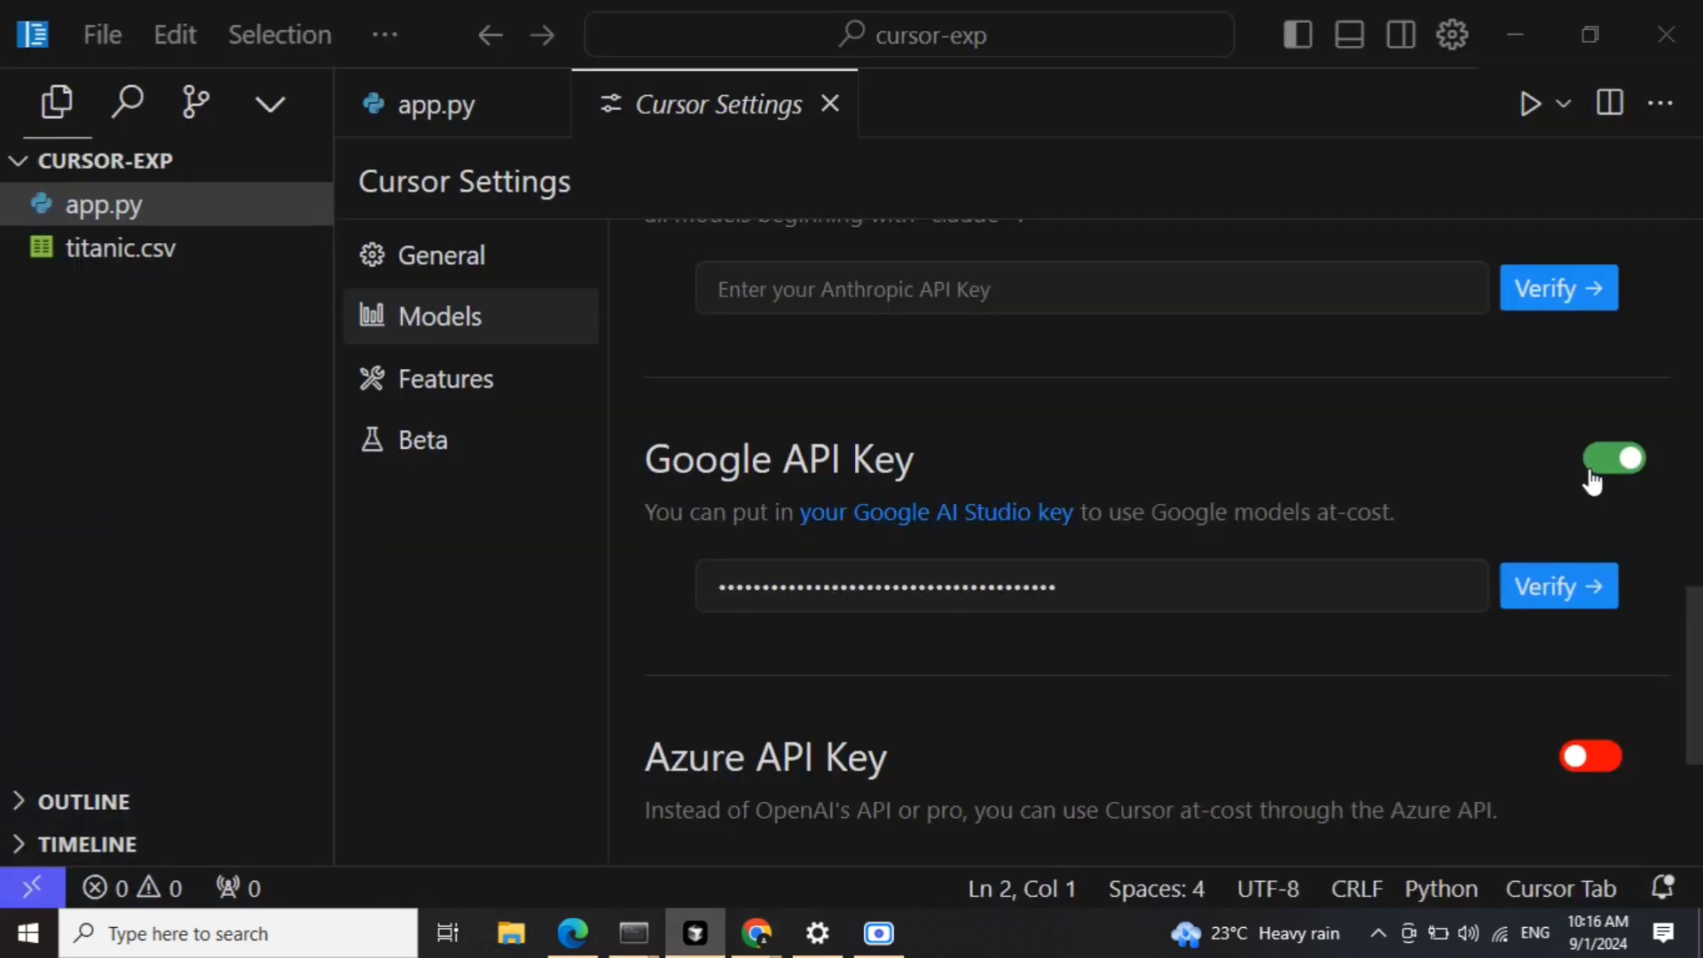
mouse_move(302, 557)
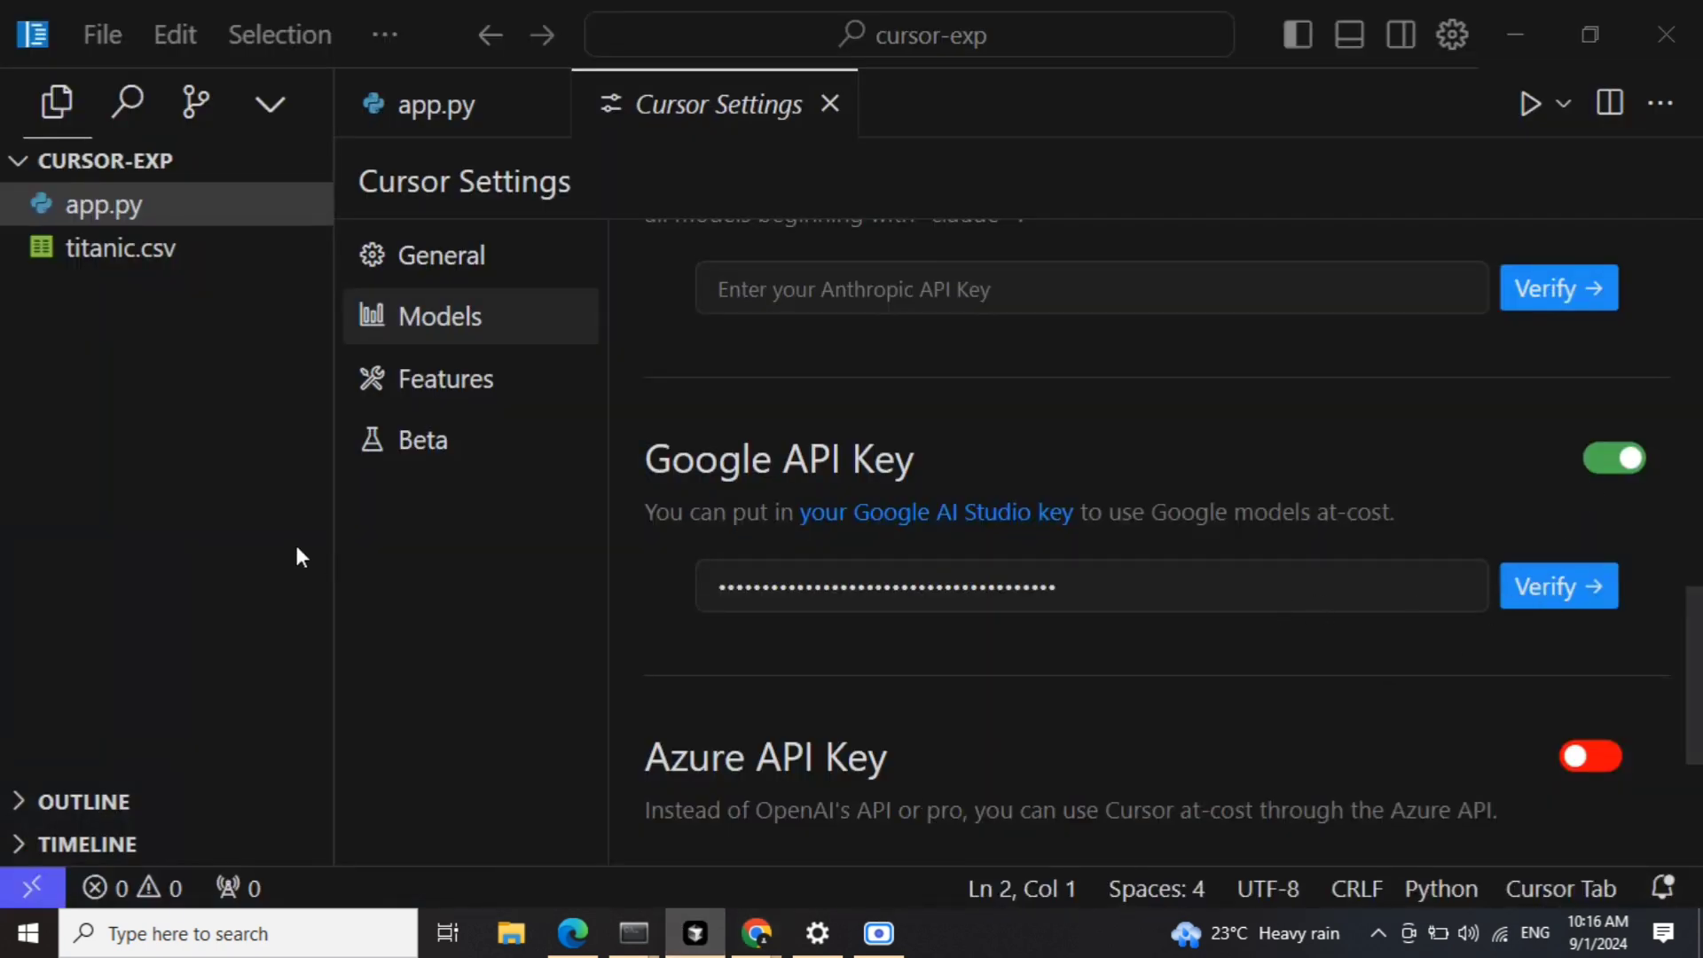
click(438, 105)
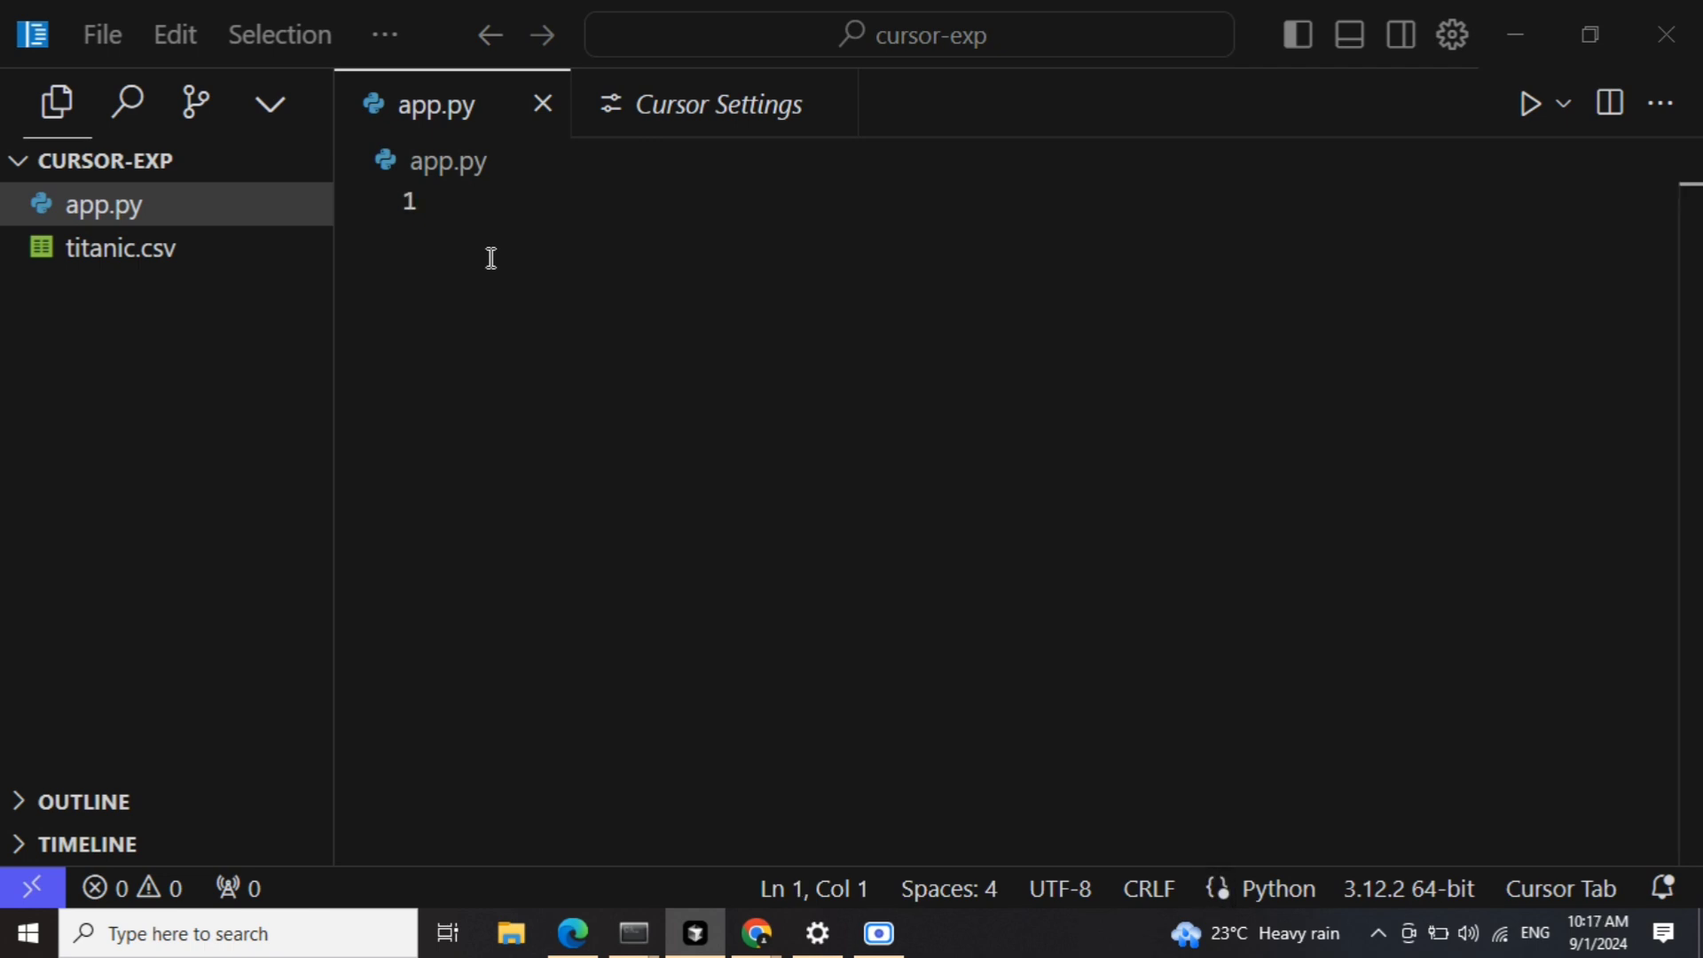
- Write the inline request 'load titanic.csv in pandas' and choose gemini-1.5-flash as its model
key(ctrl+k)
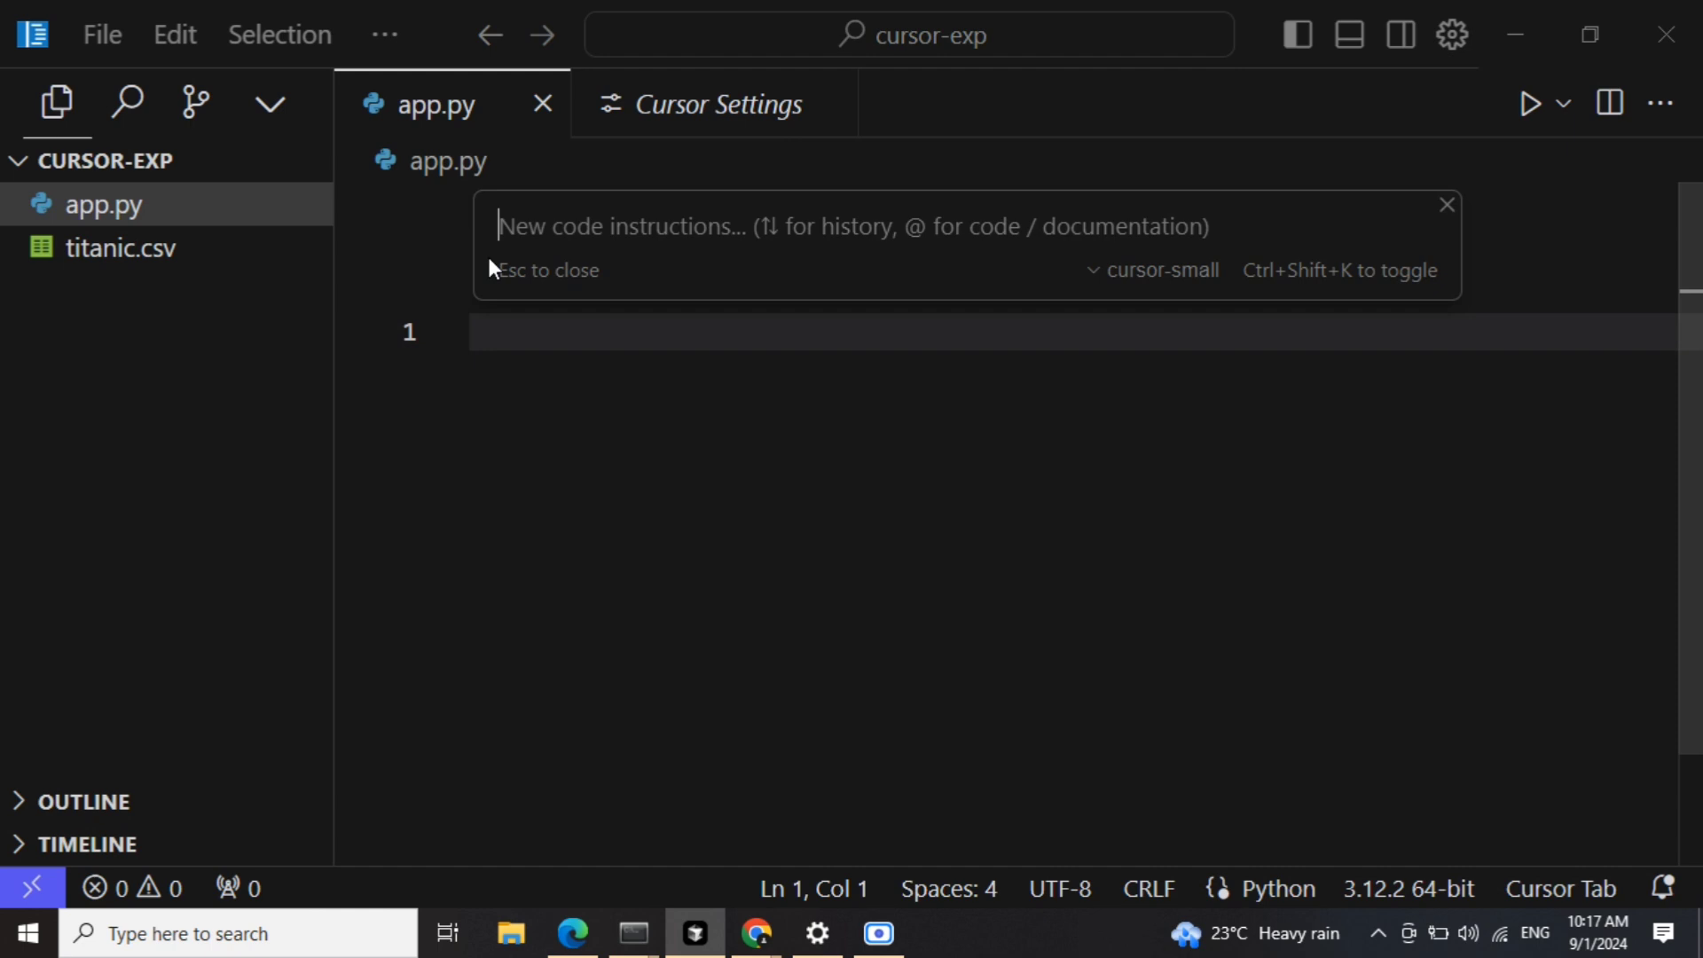
click(853, 225)
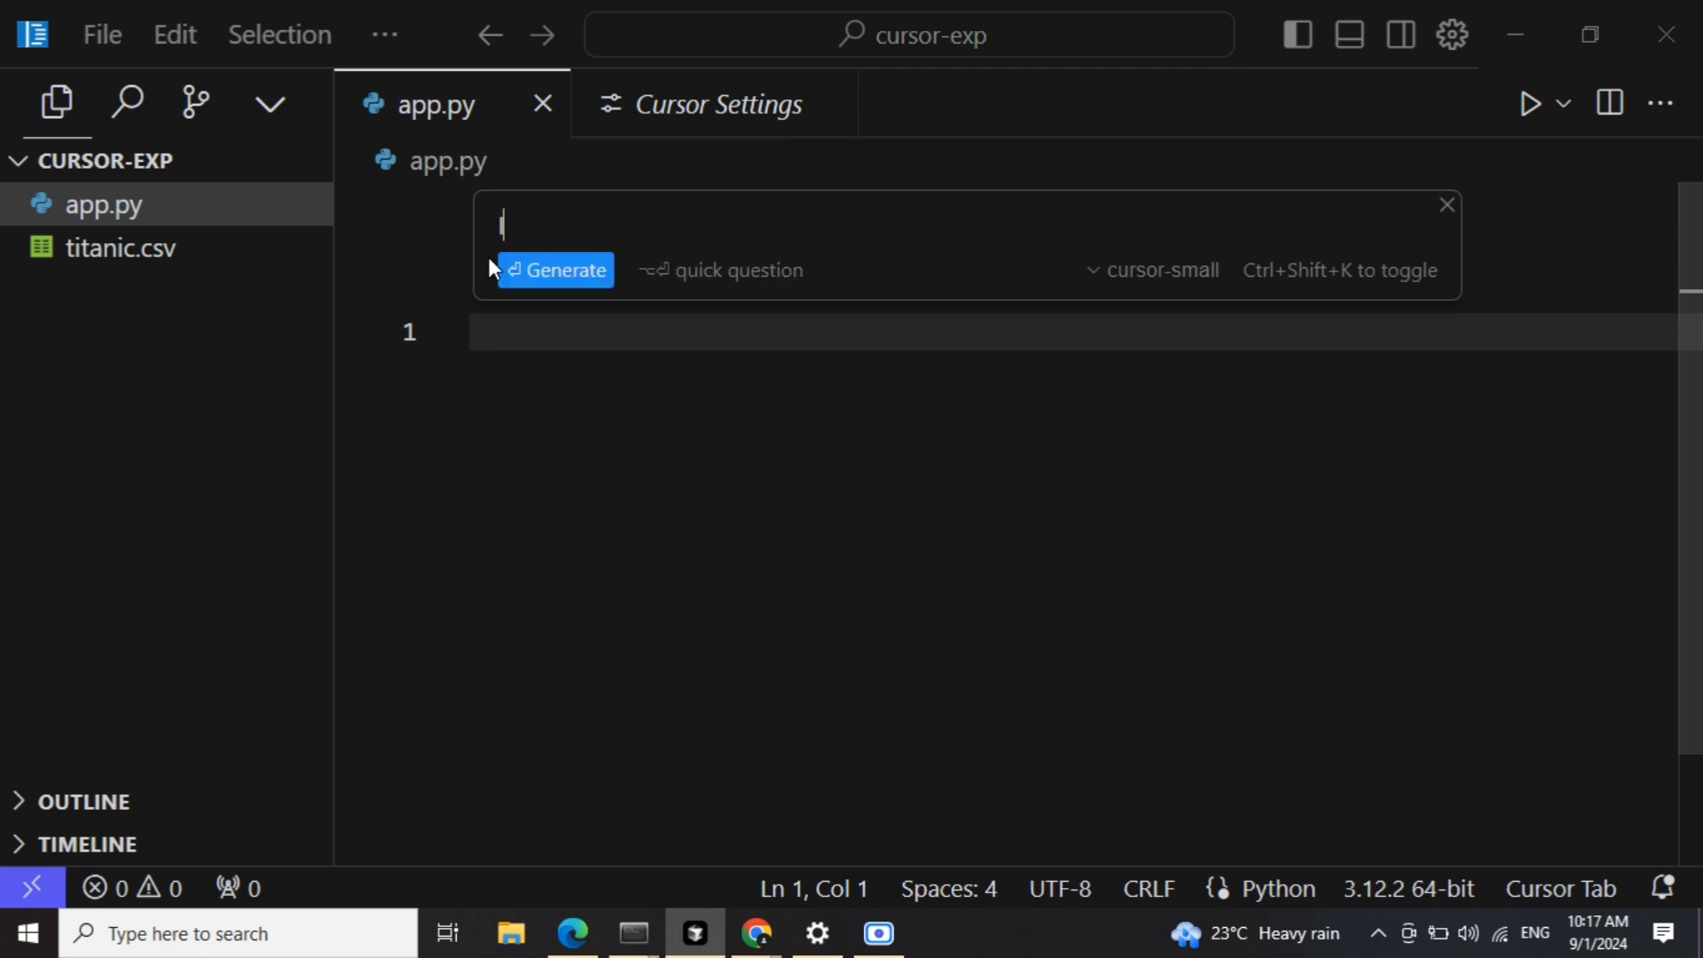
text(load titanic.c)
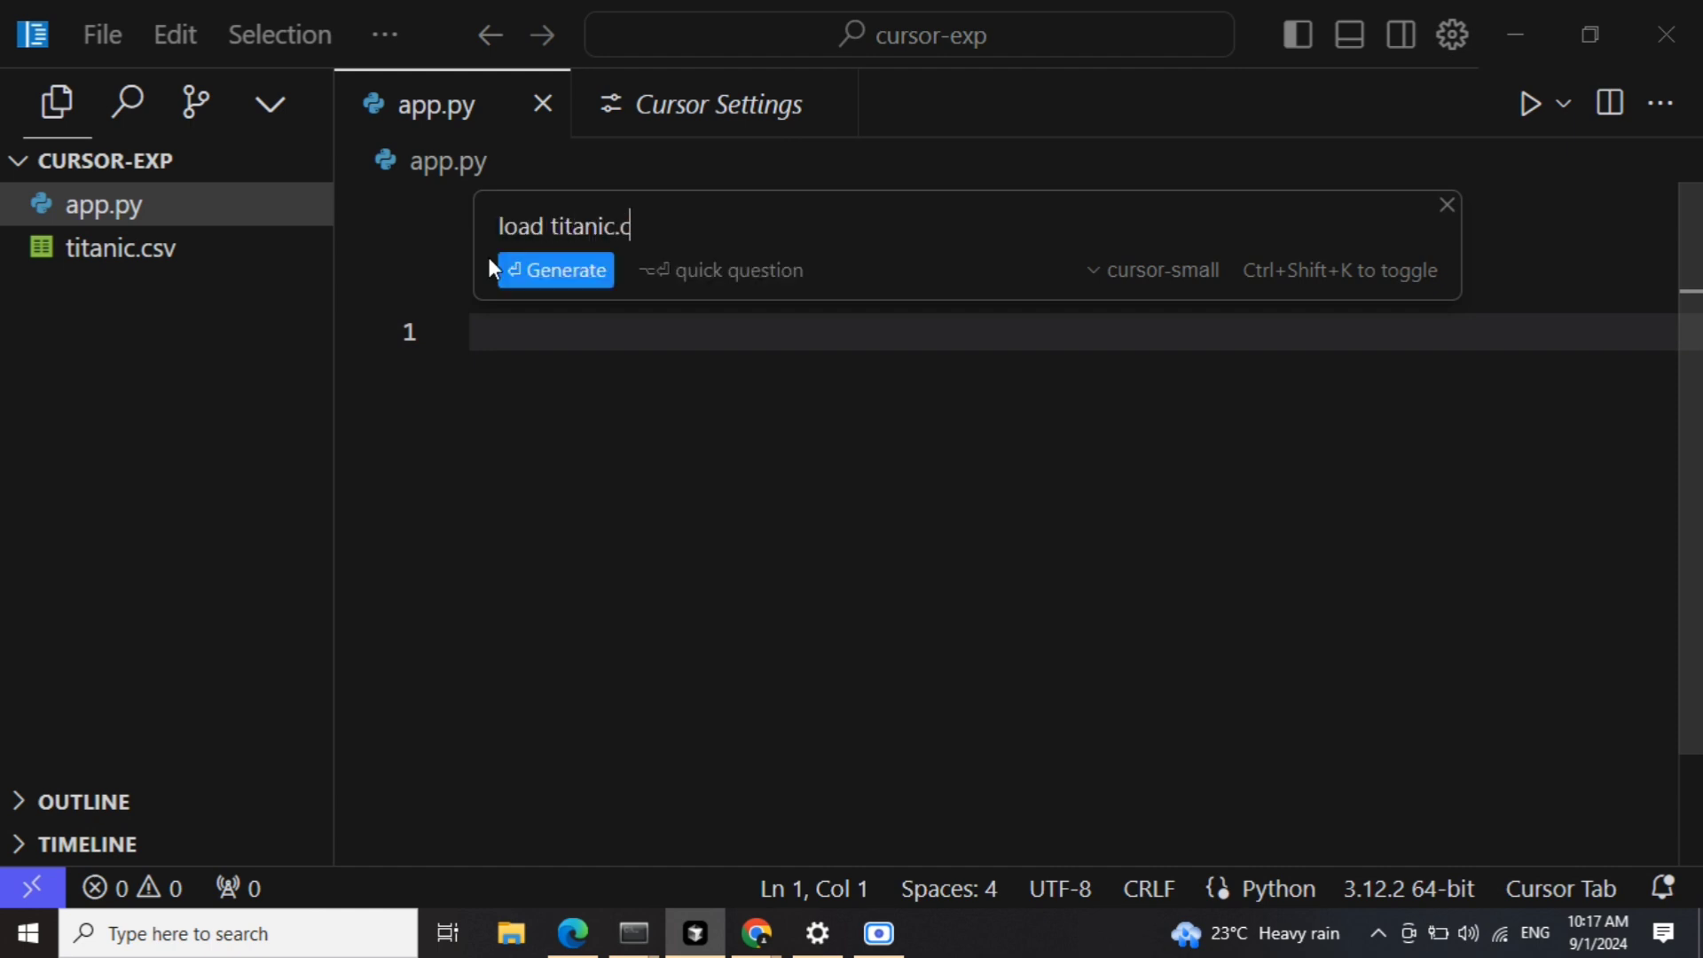
text(sv i)
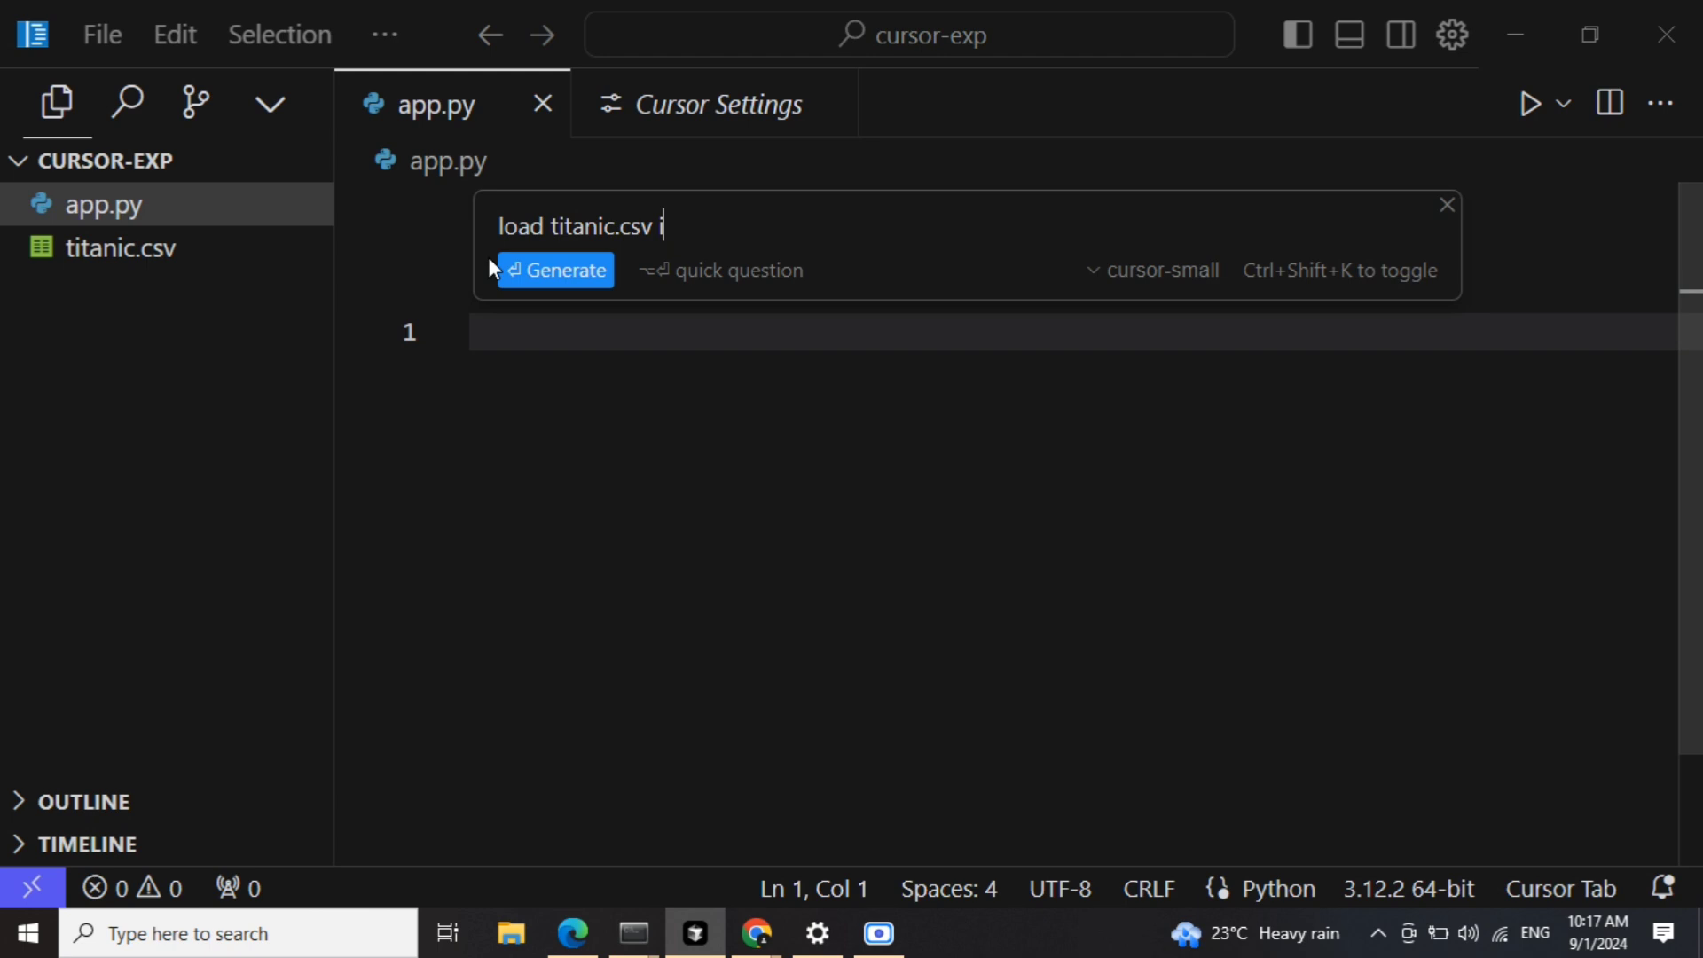
text(n pandas)
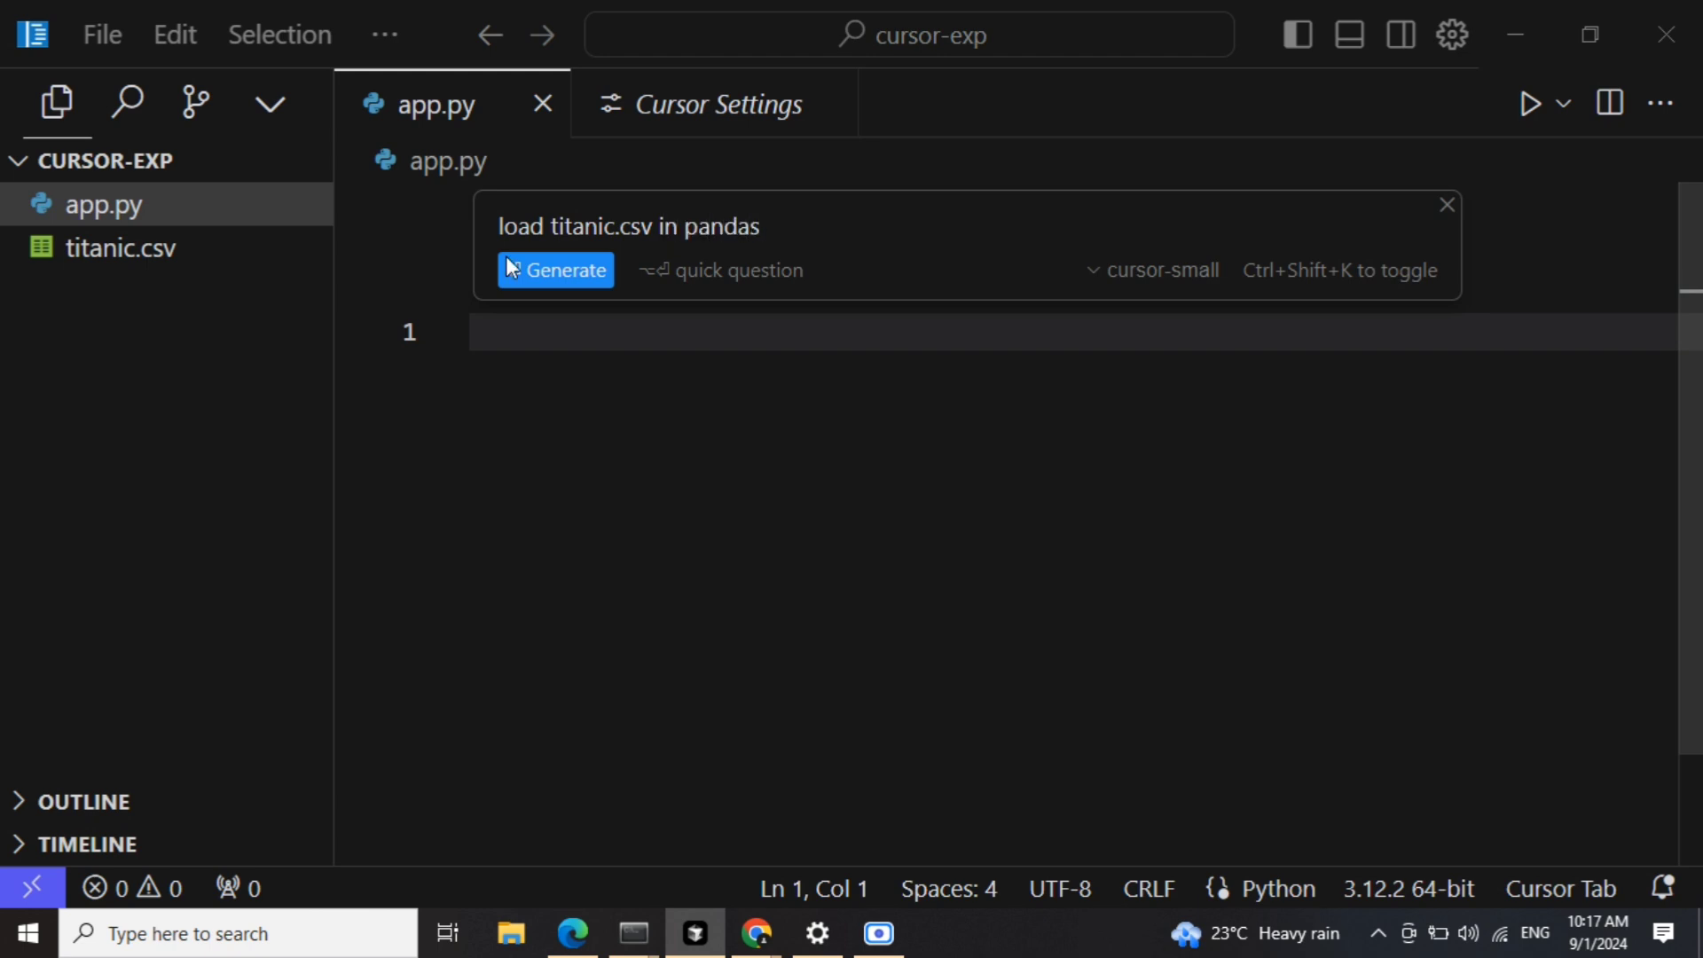
mouse_move(1174, 282)
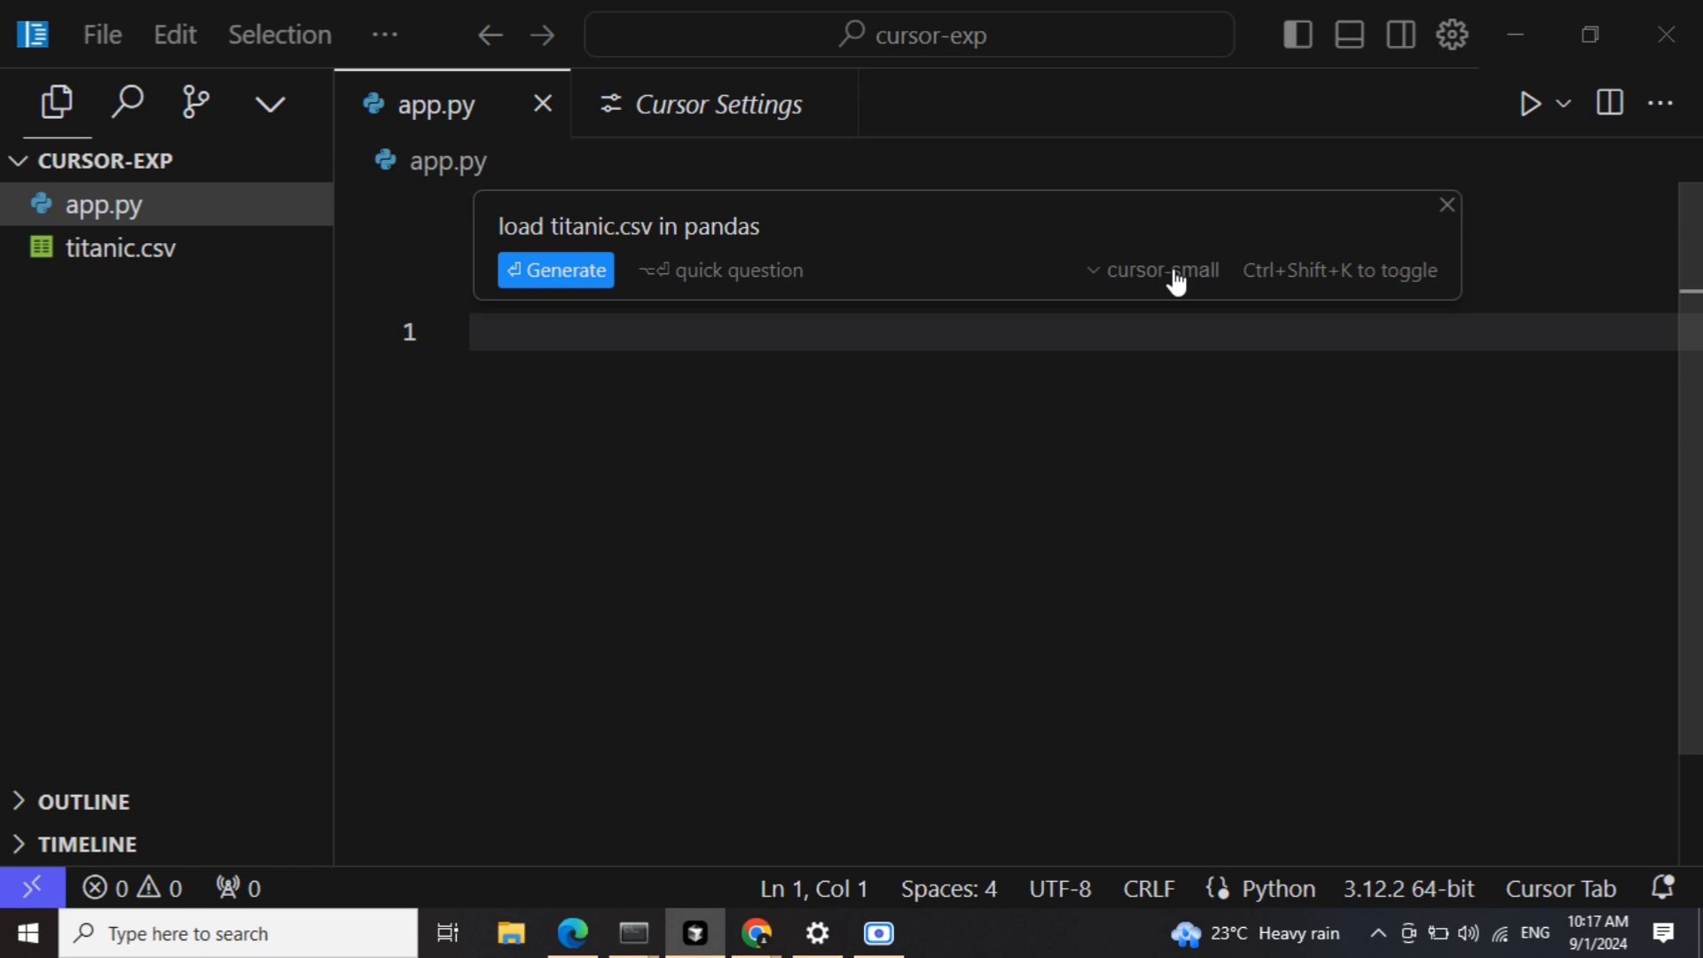
click(1158, 270)
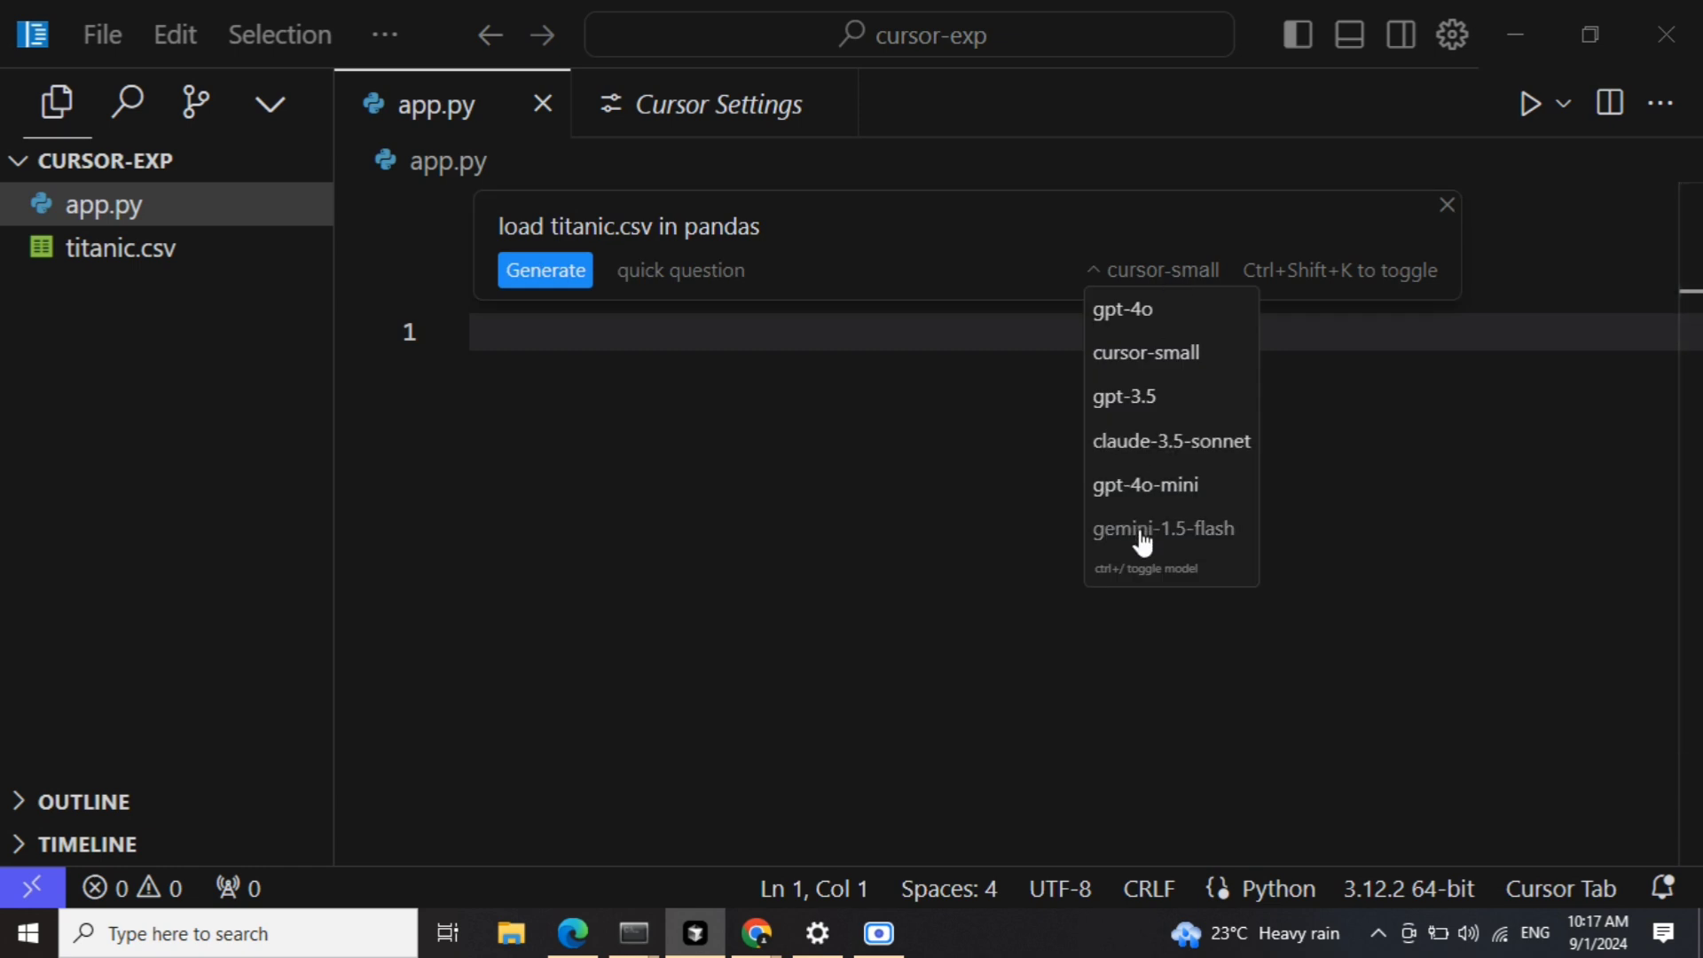
mouse_move(1140, 505)
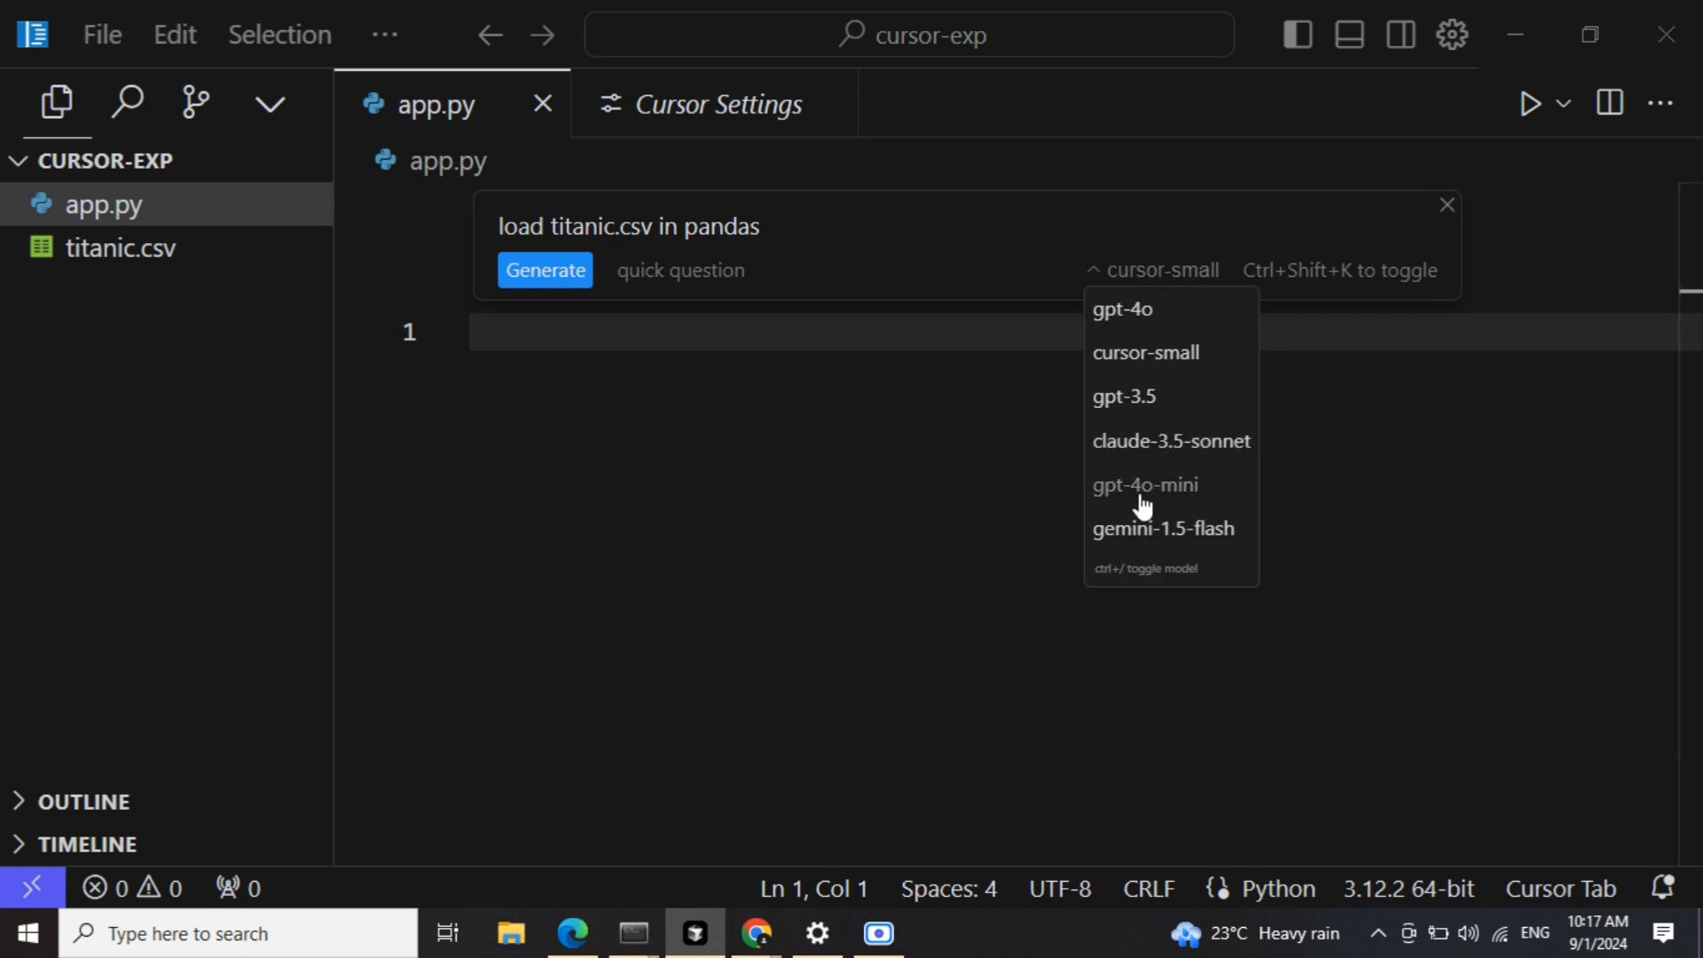
mouse_move(1144, 491)
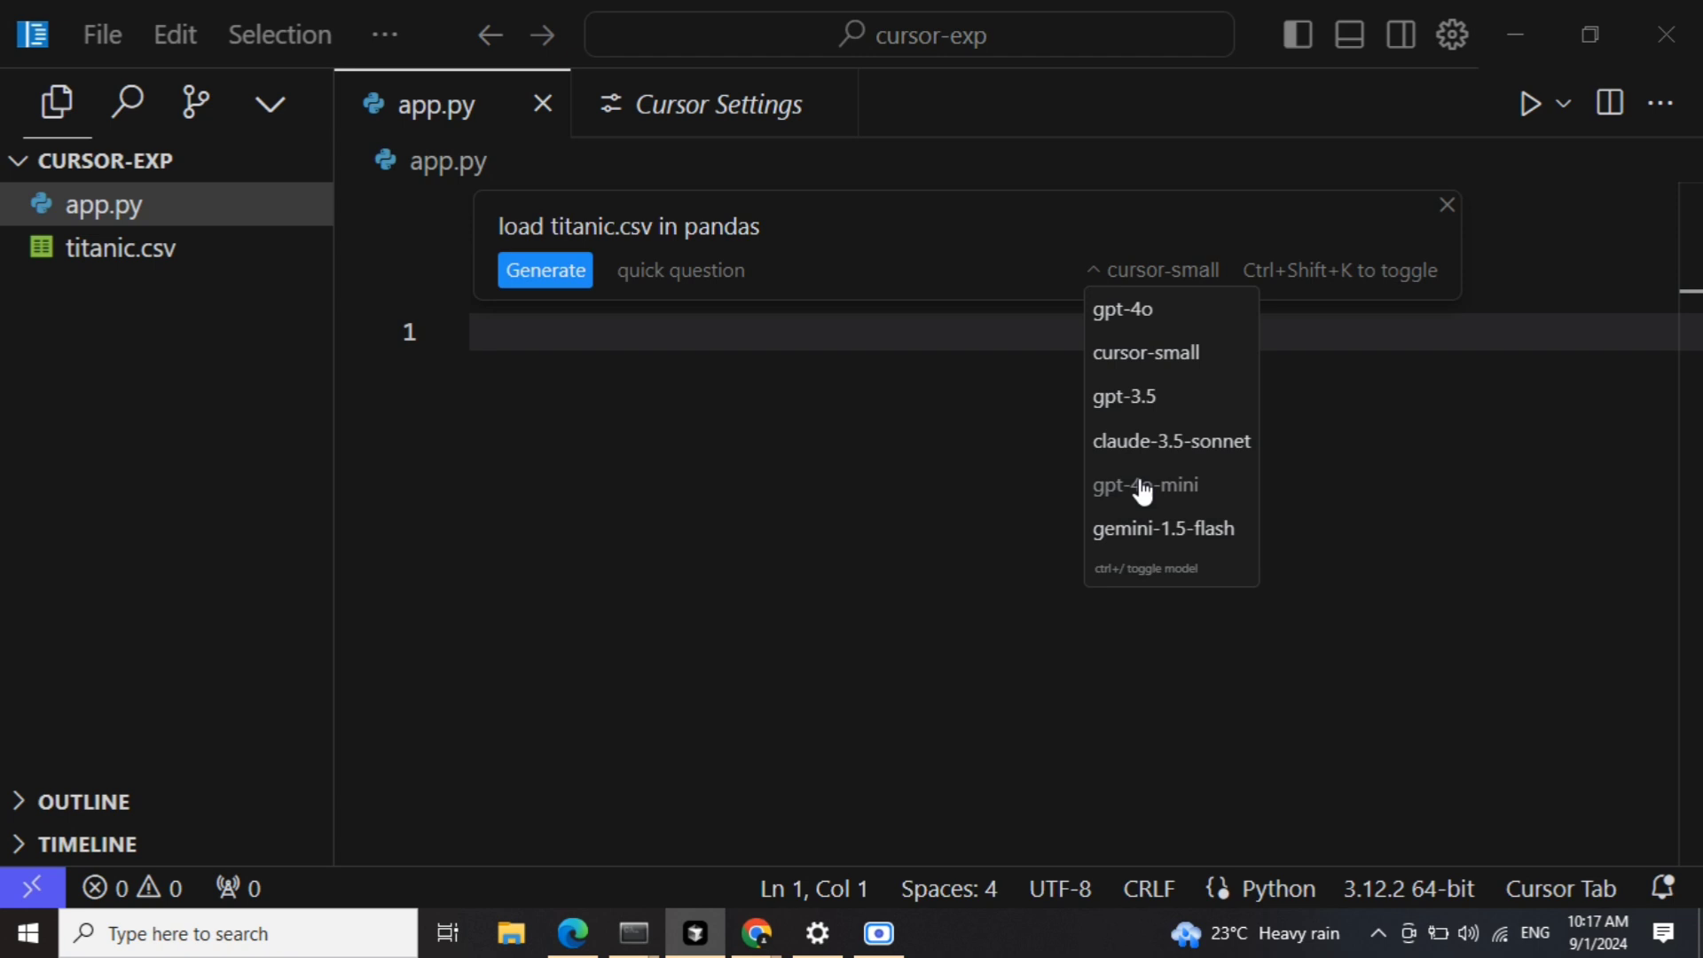
click(1162, 528)
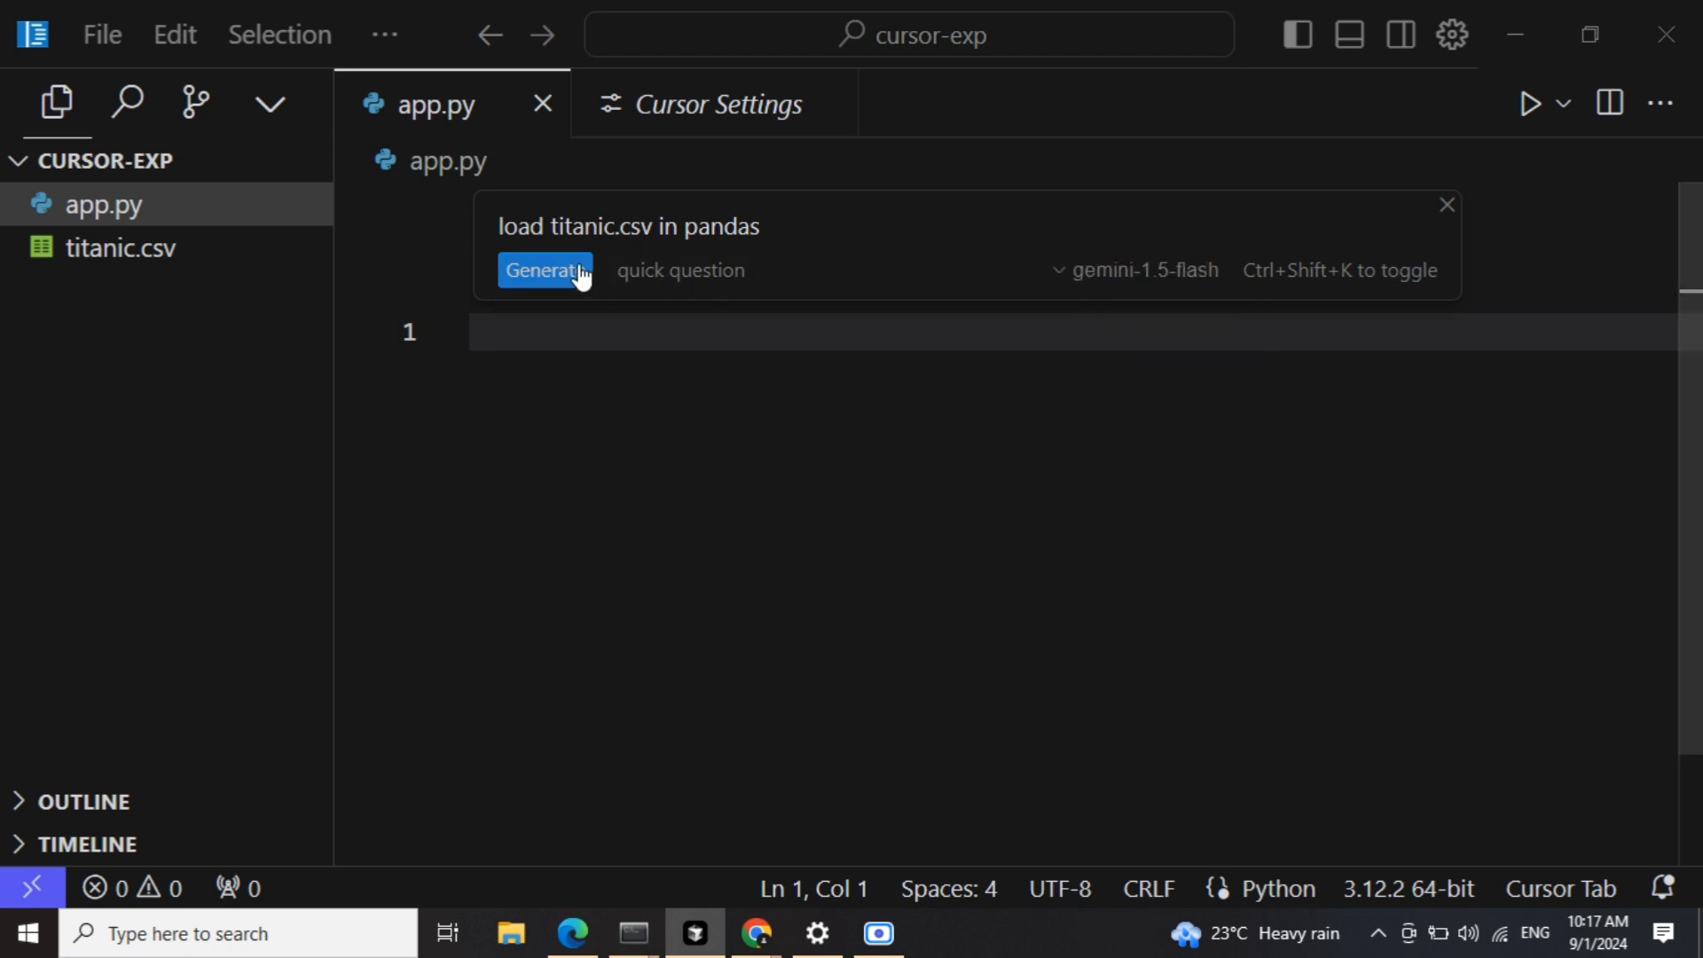
- Generate and accept pandas code reading titanic.csv and writing dataframe, describe, info and columns
click(544, 269)
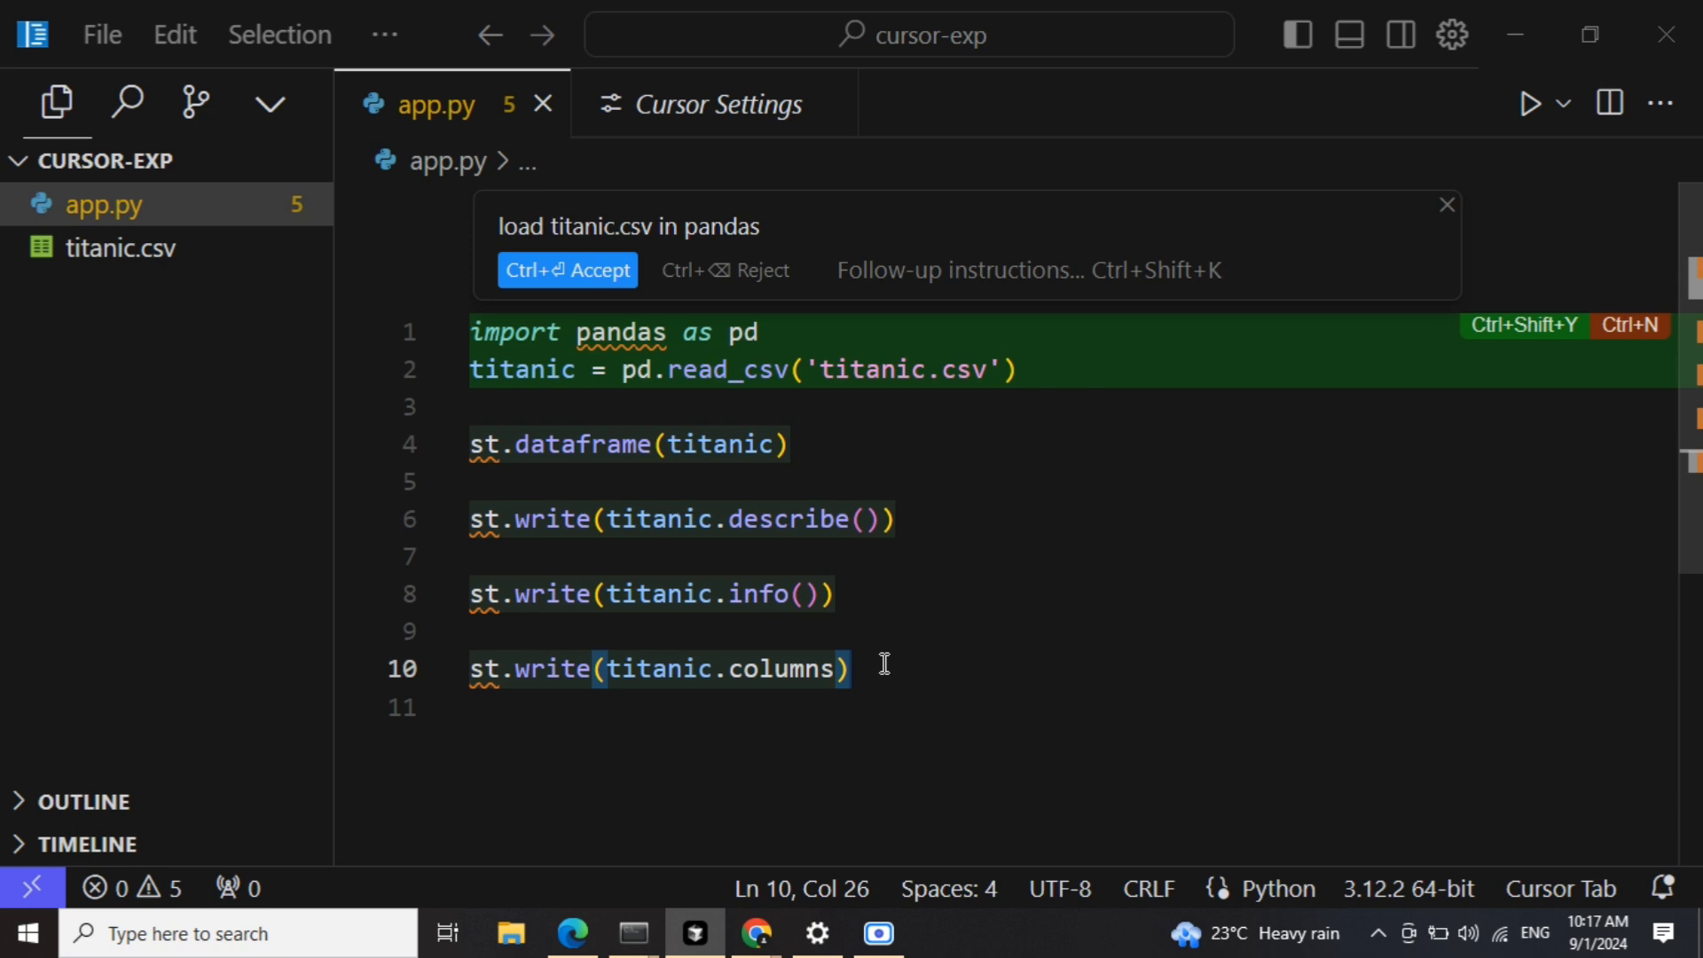
key(Return)
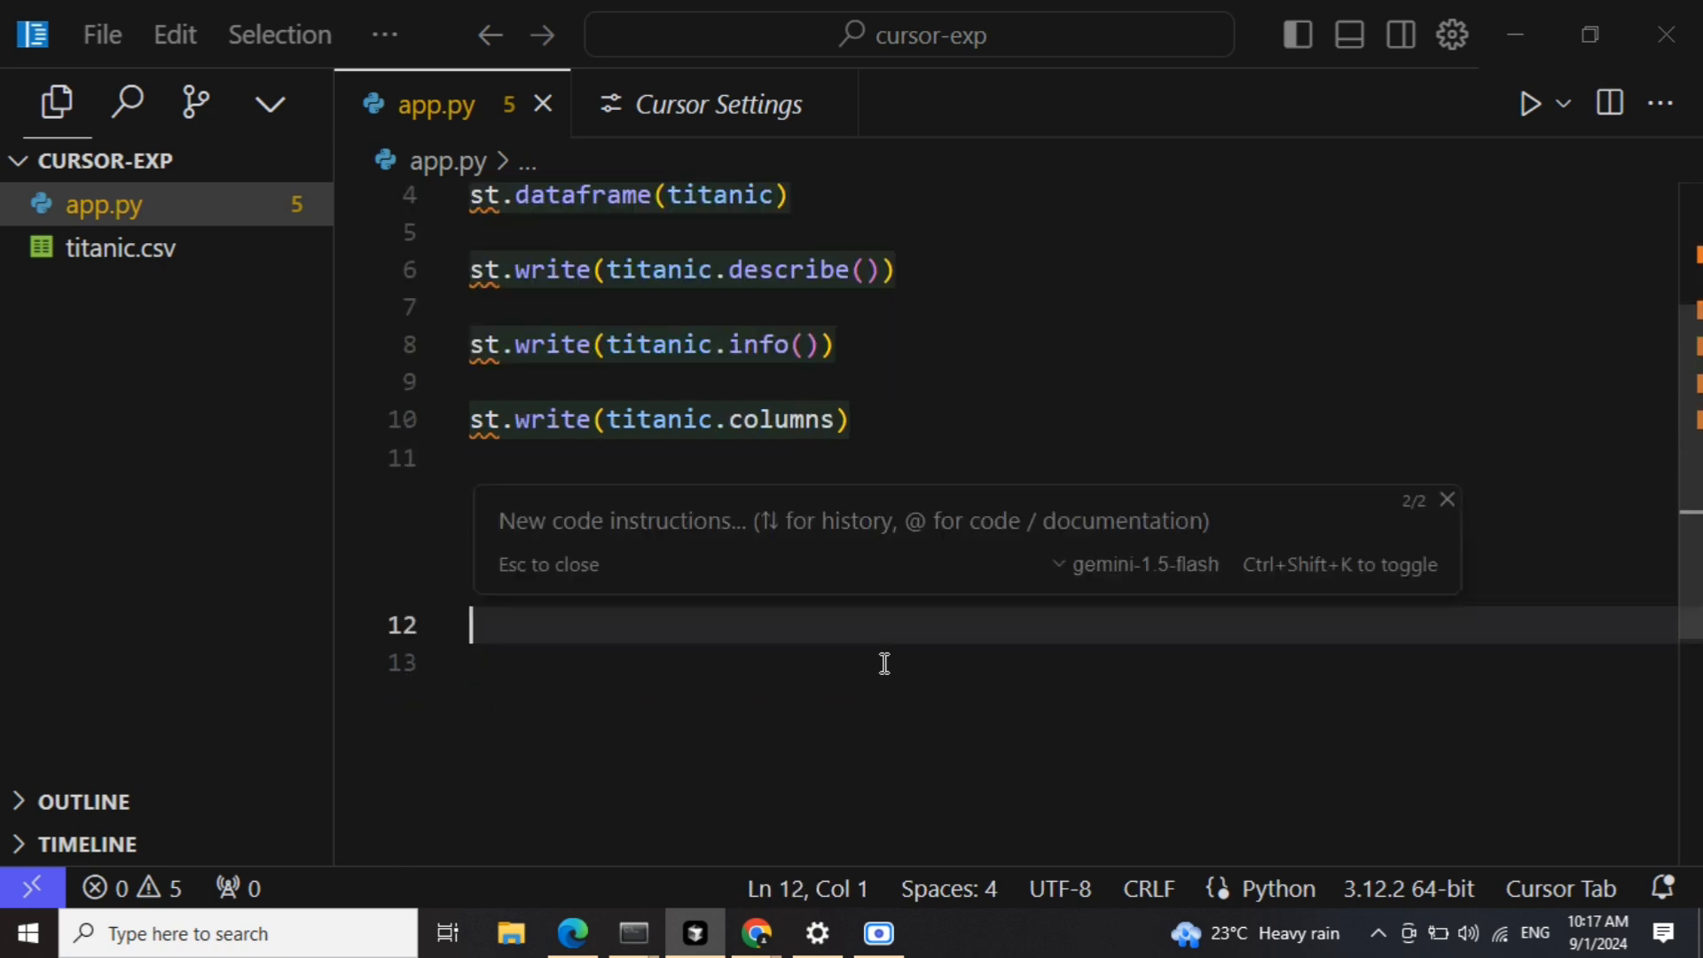
- Set the new inline prompt's model to cursor-small
click(1136, 564)
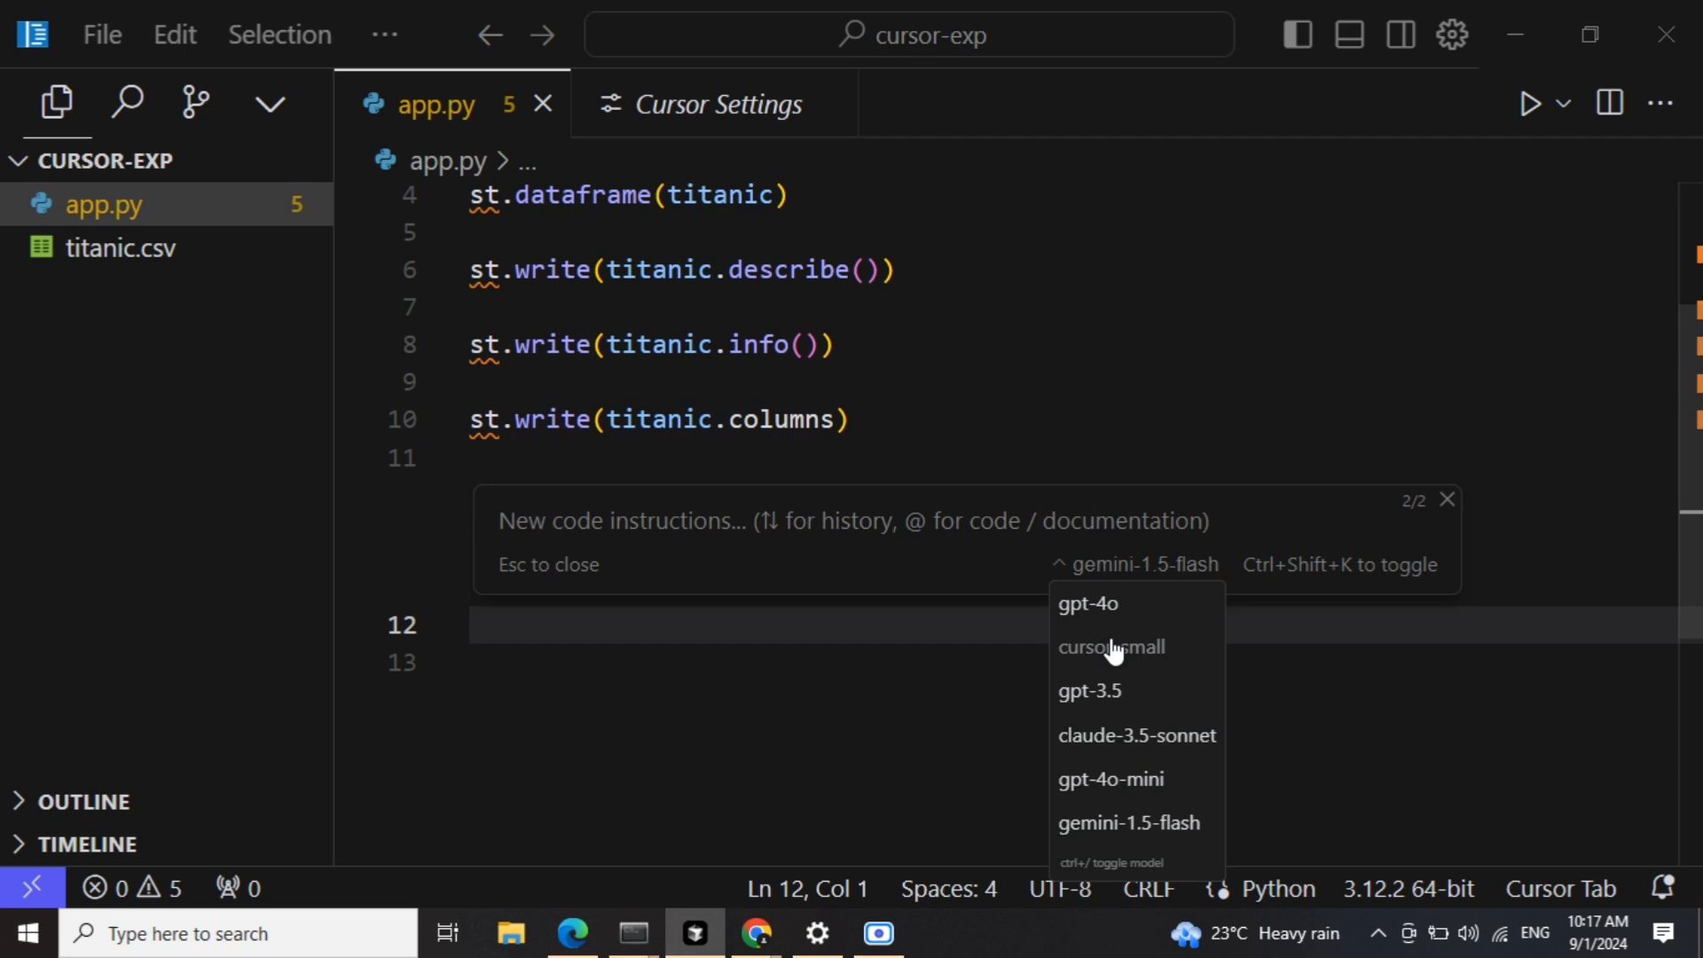
click(1111, 646)
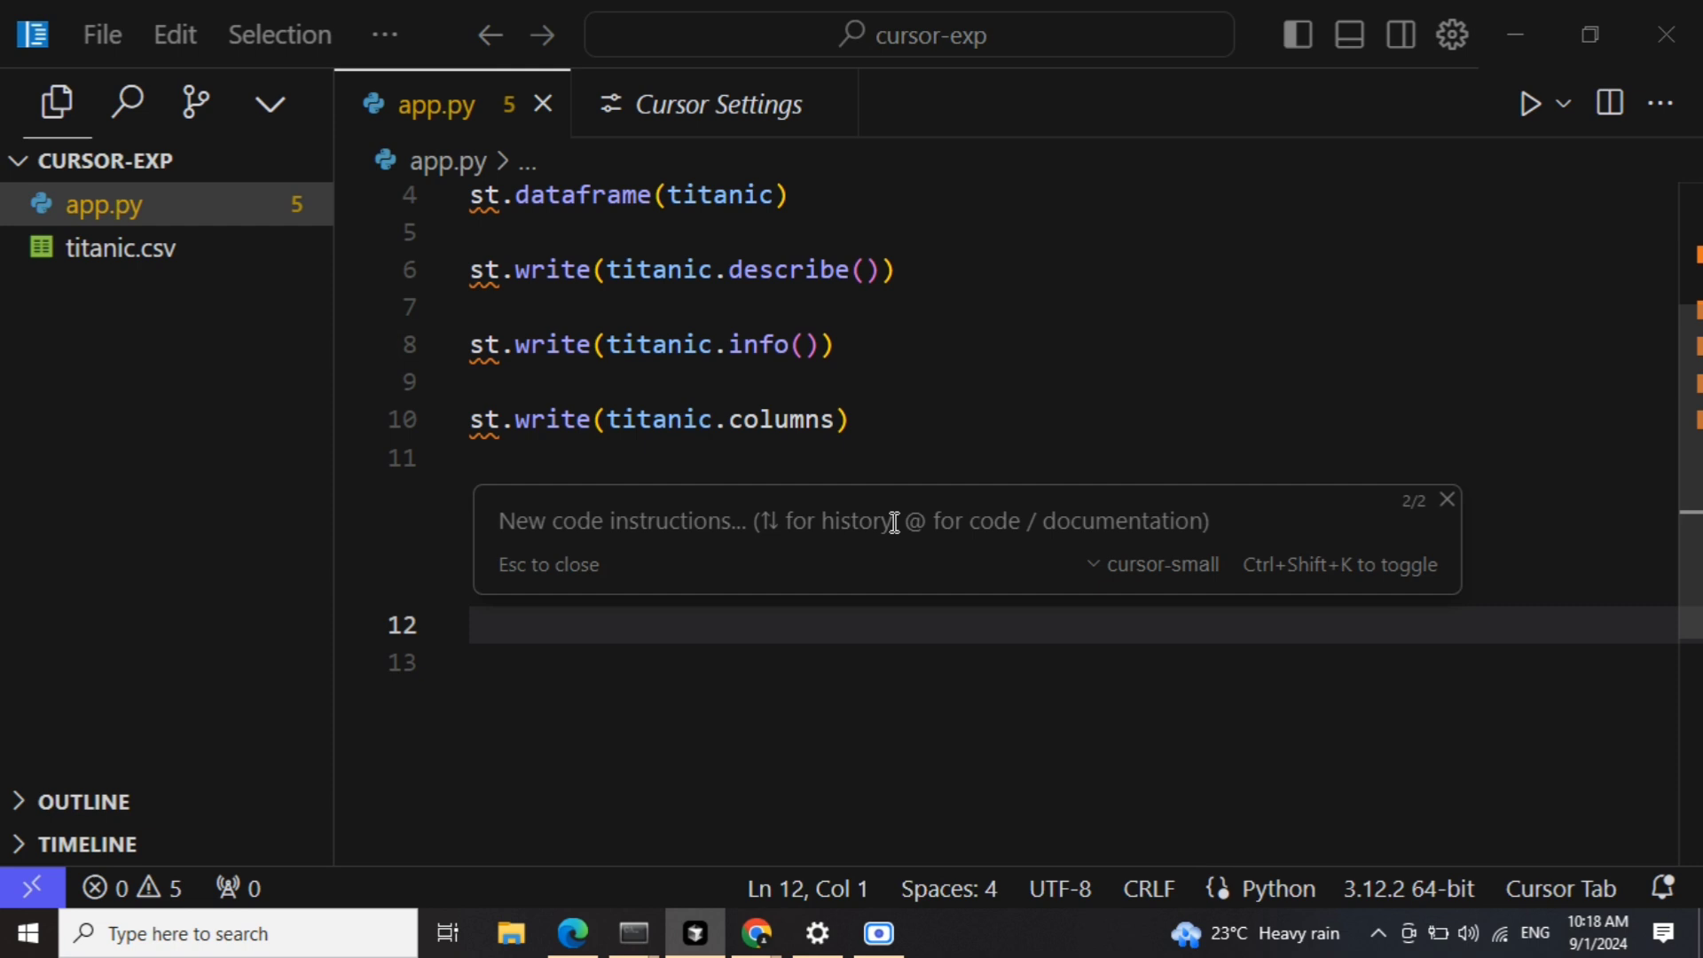
- Generate 'data analysis for titanic' code with cursor-small, review it, and reject it
text(data)
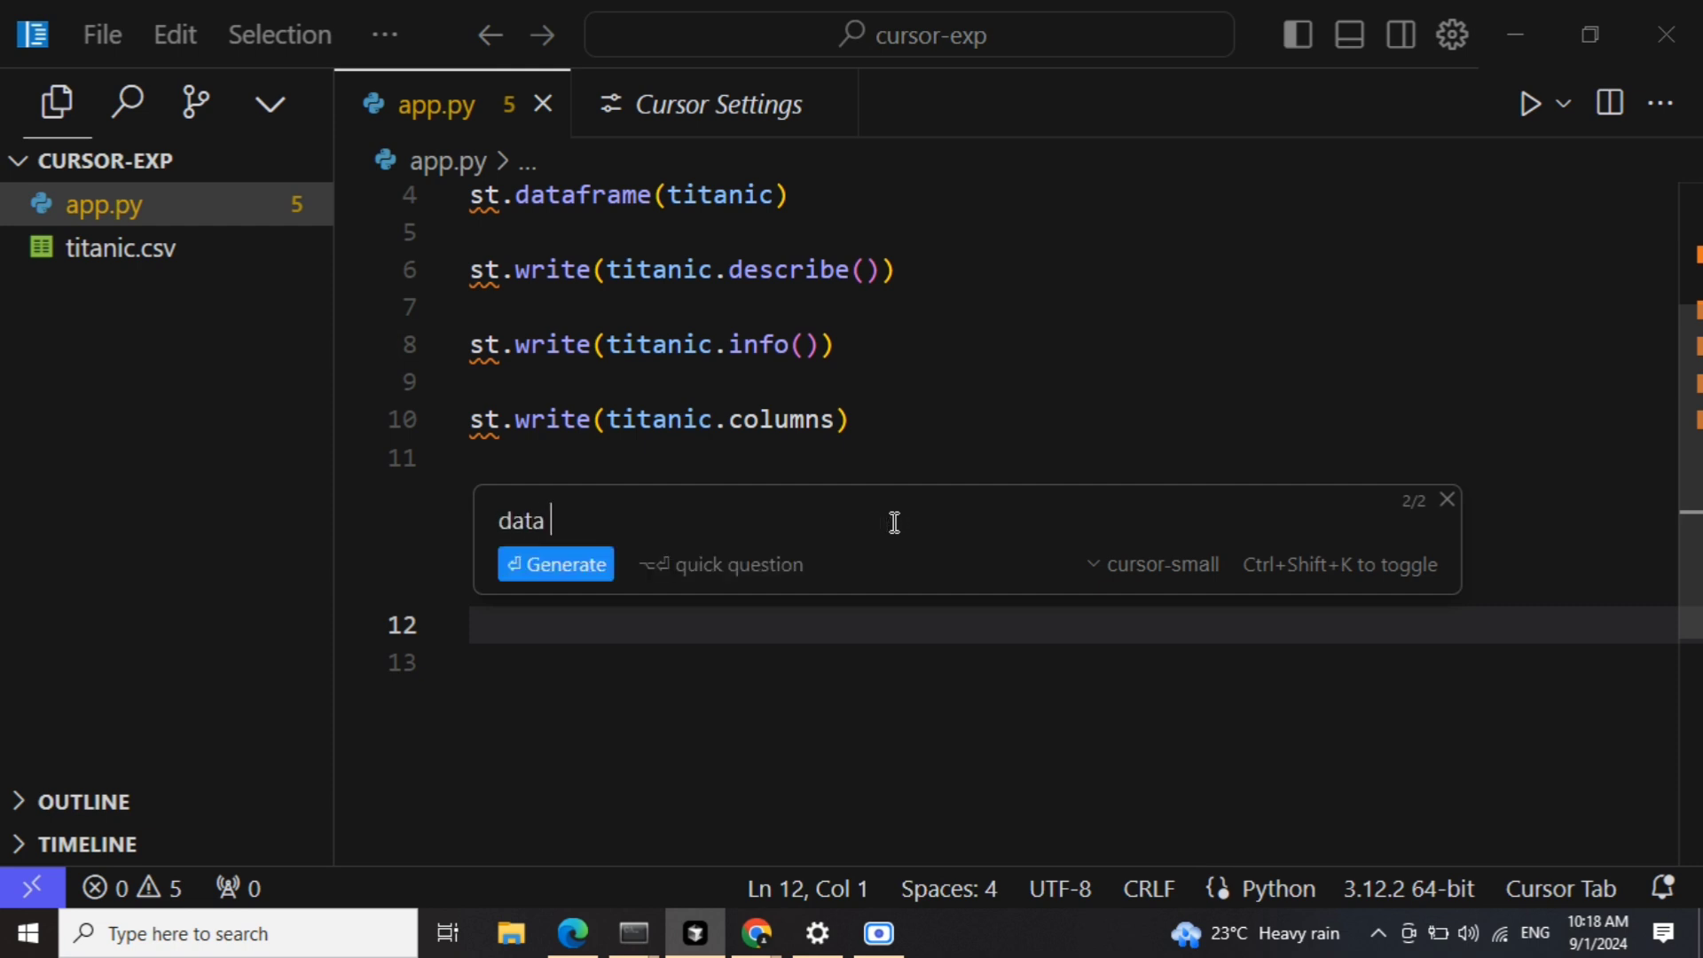
text(analysis for tit)
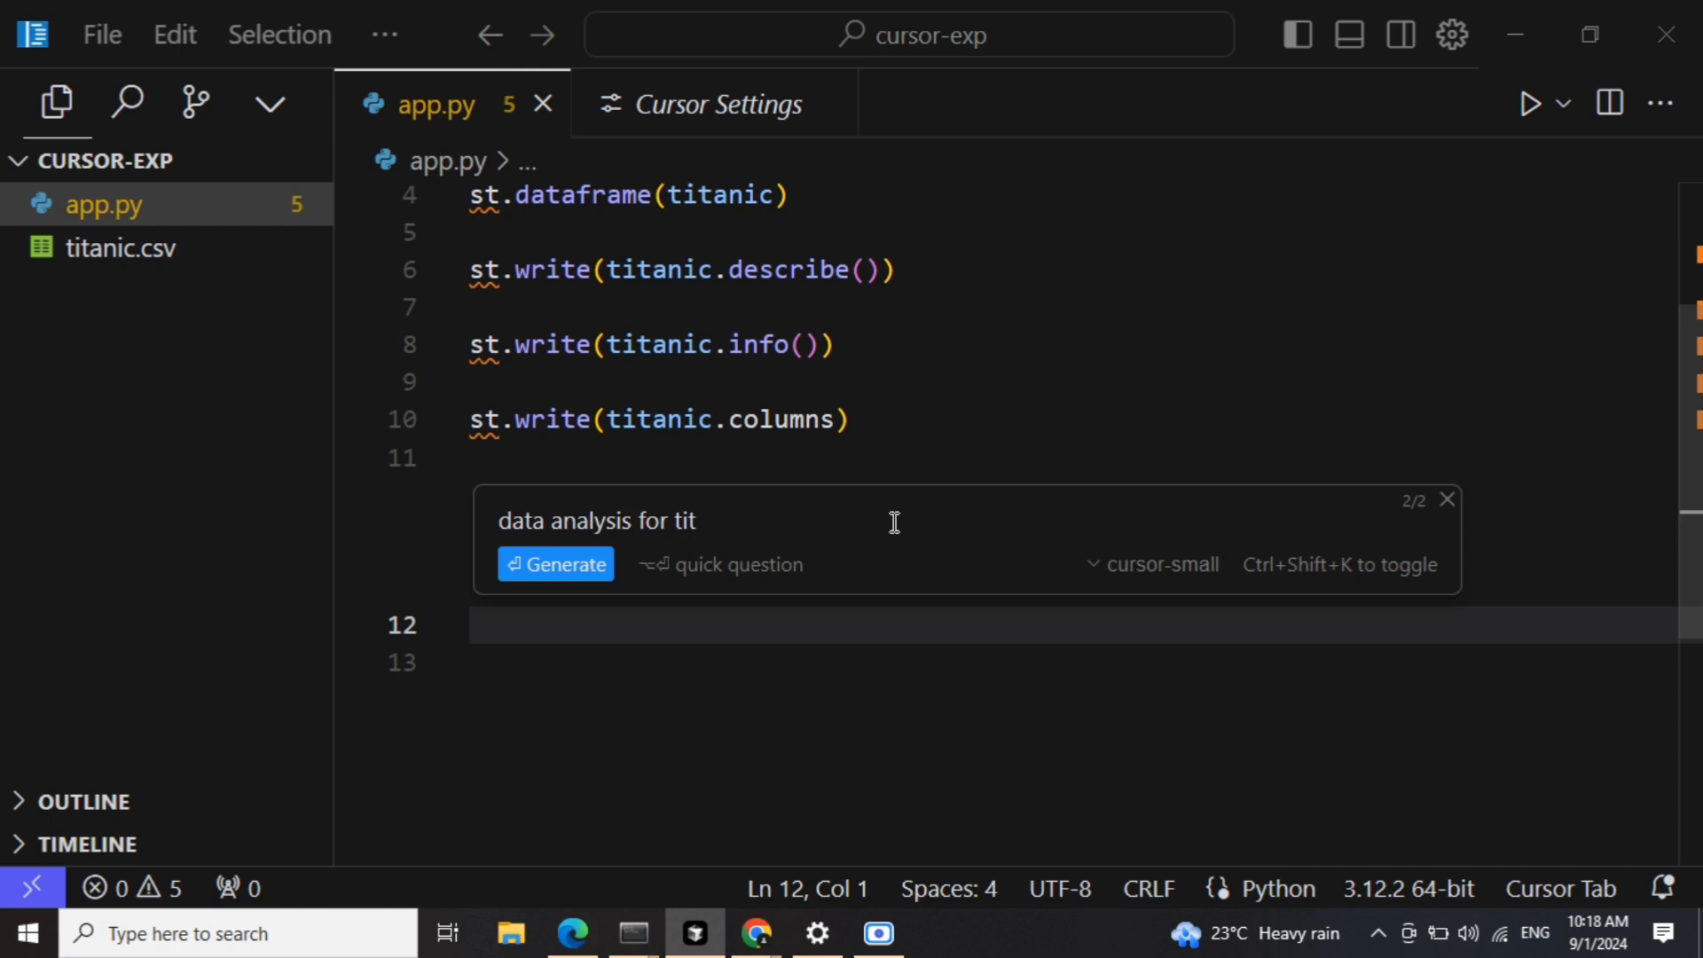
text(anic)
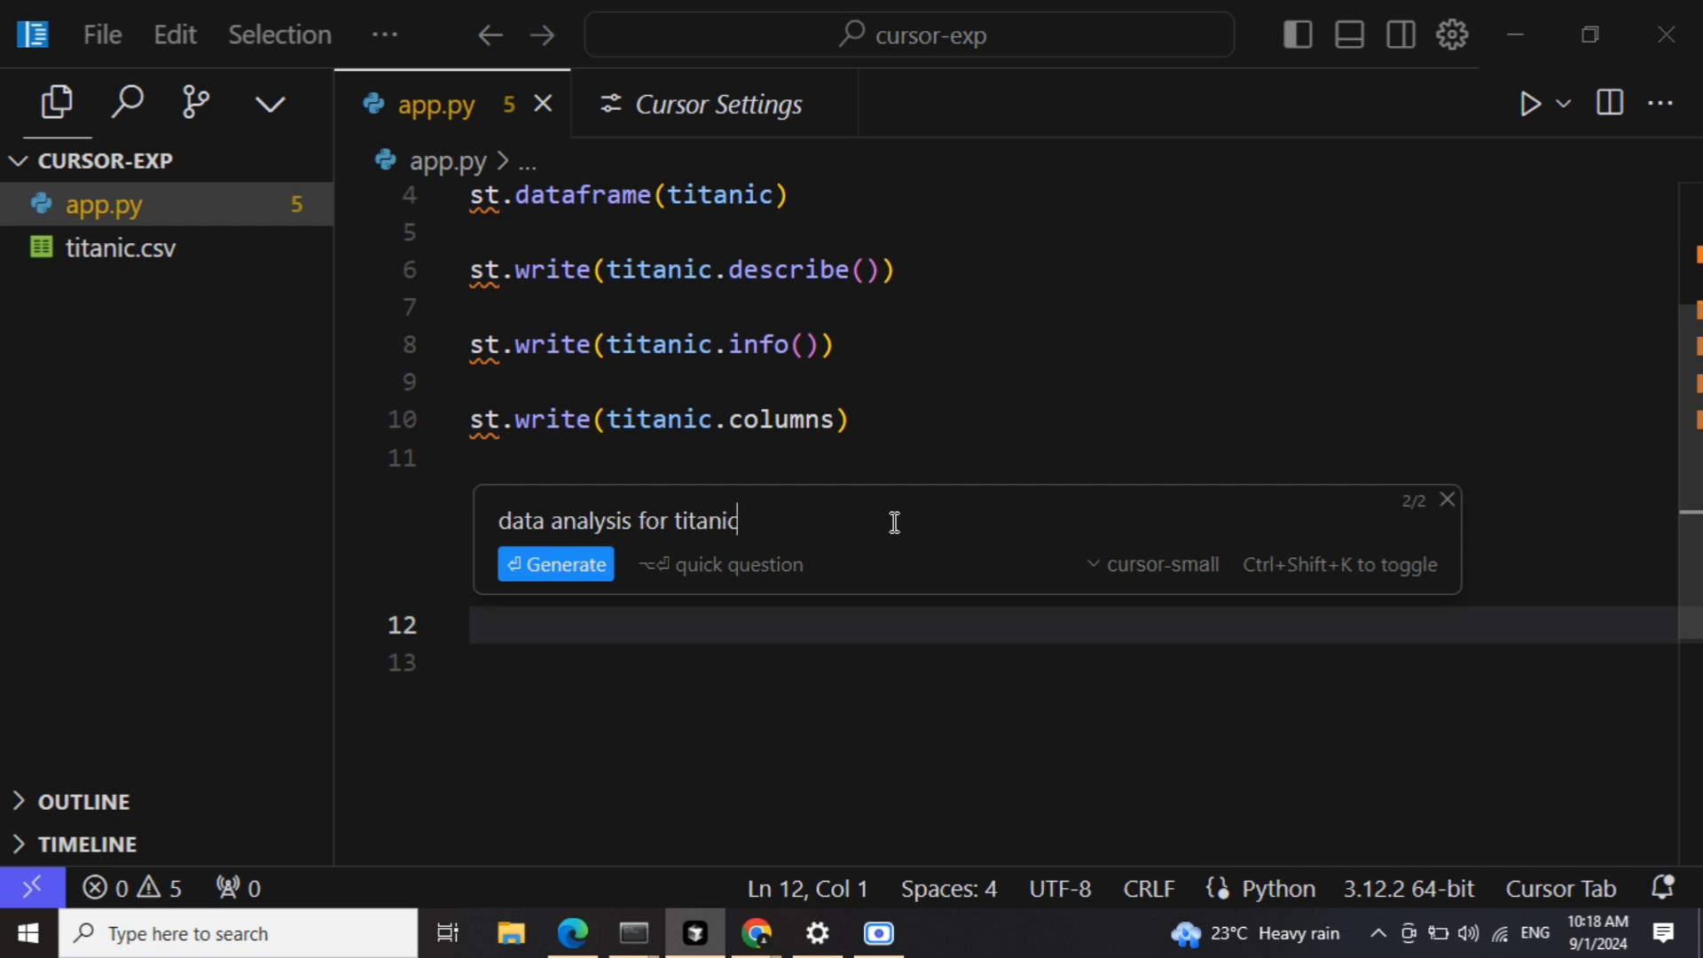
click(556, 564)
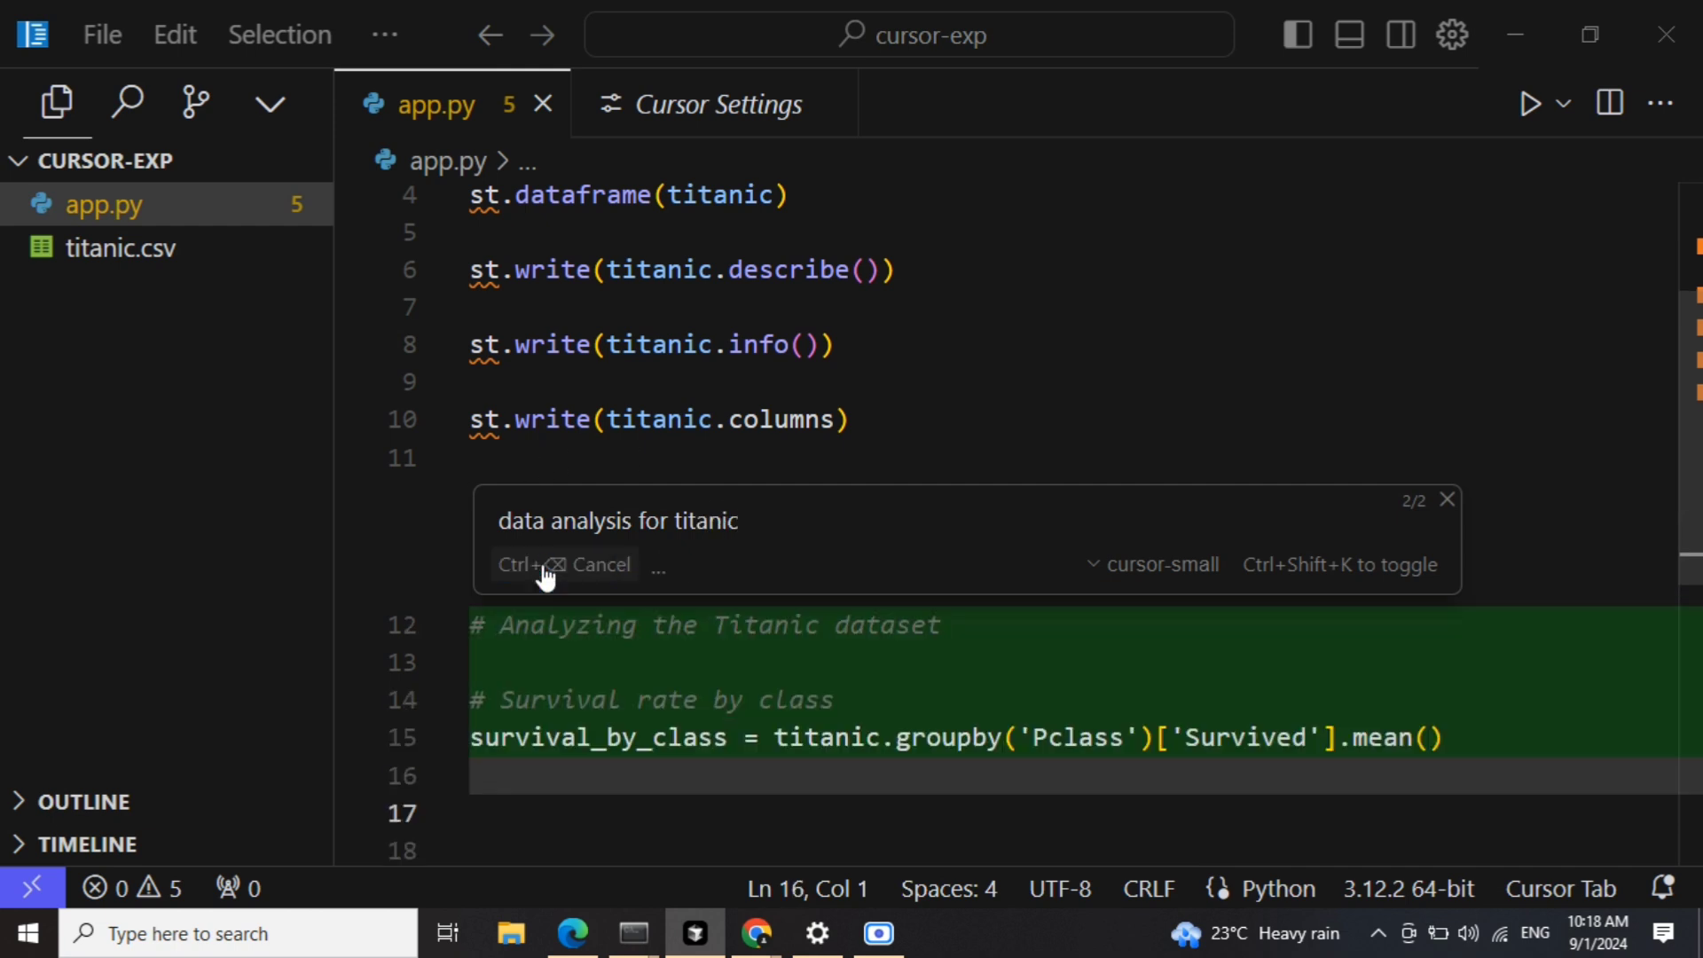
scroll(down, 3)
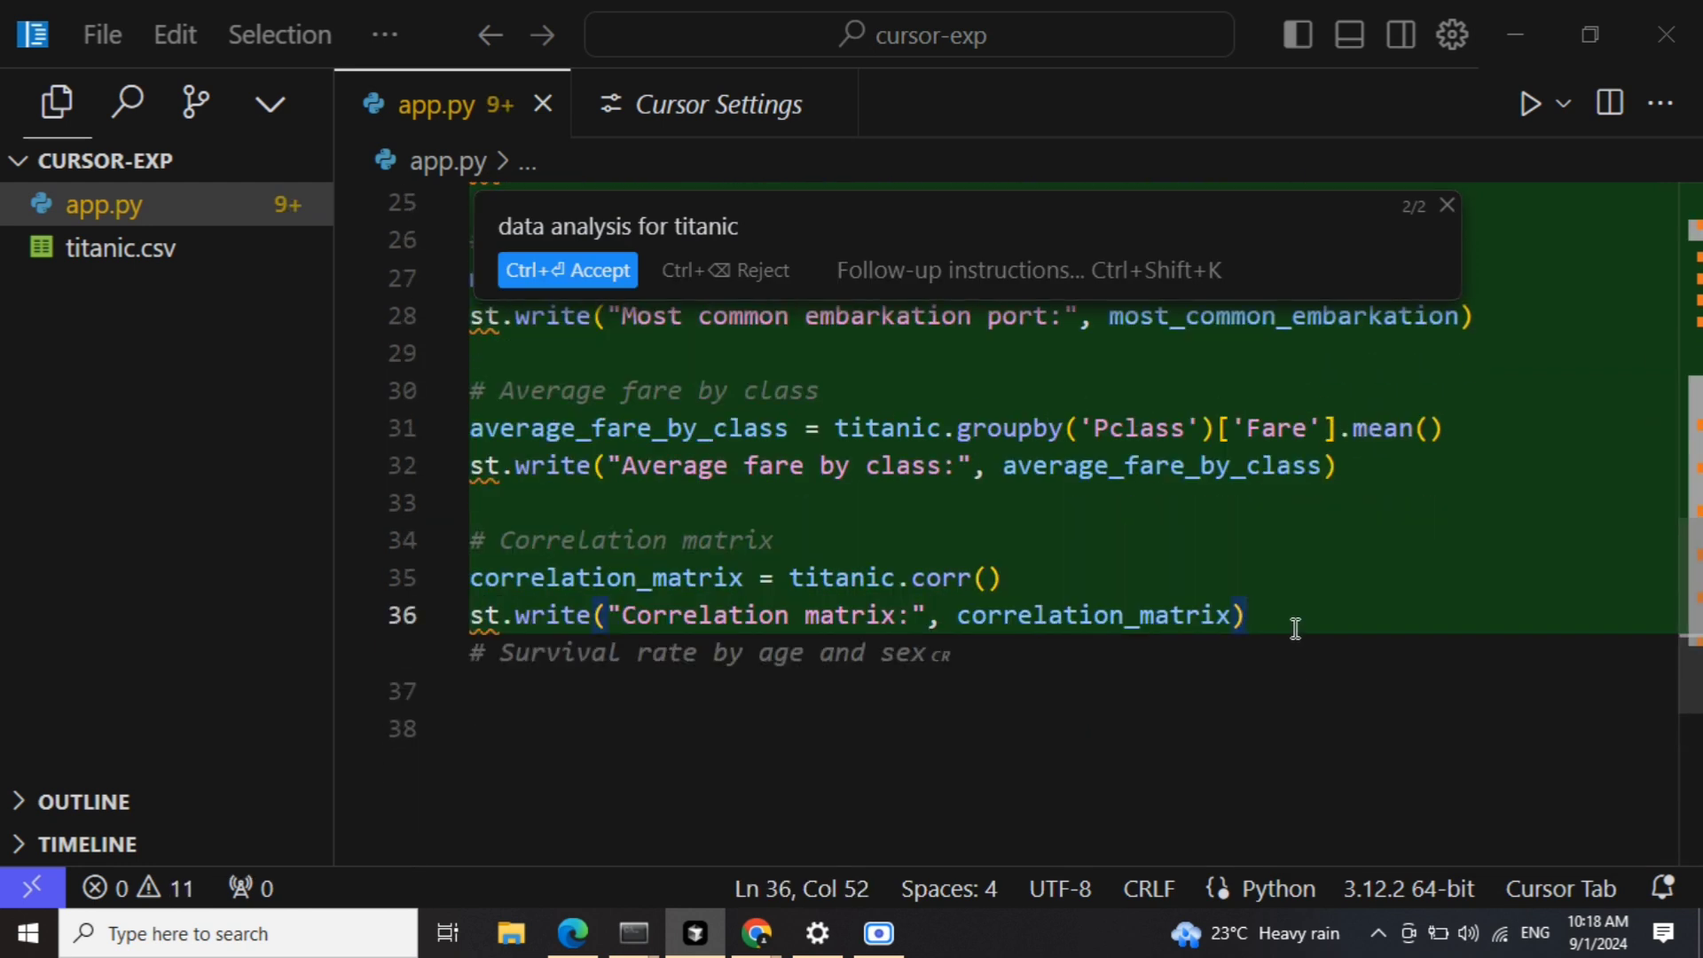
scroll(up, 3)
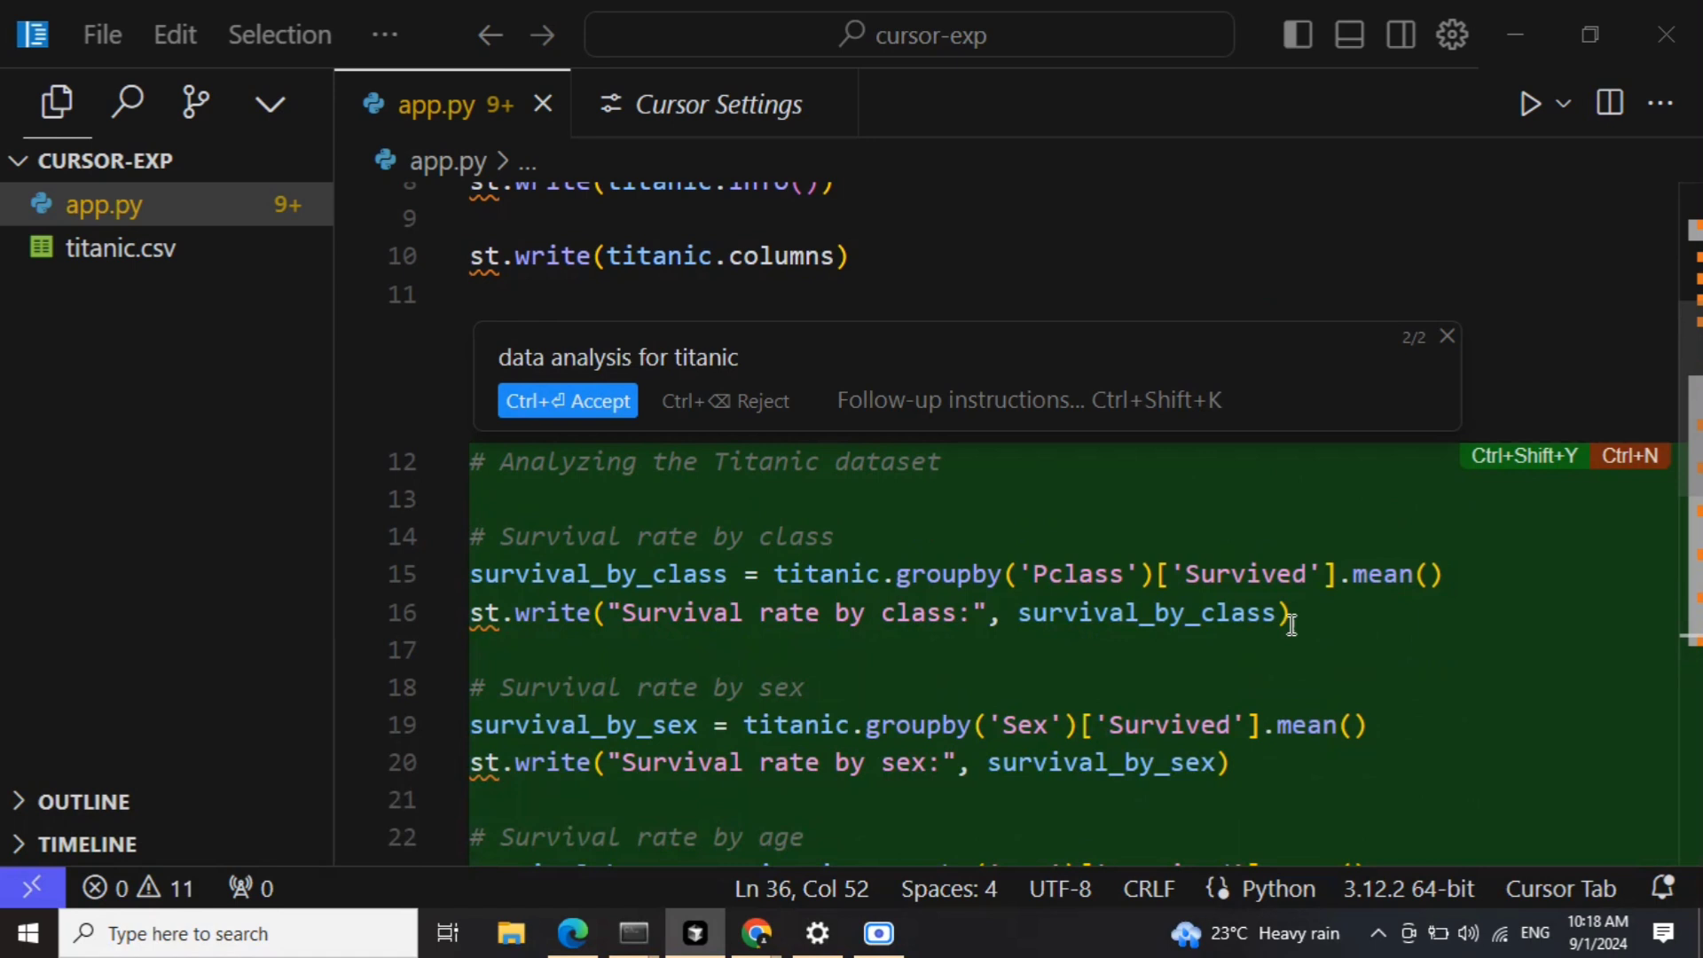
click(725, 401)
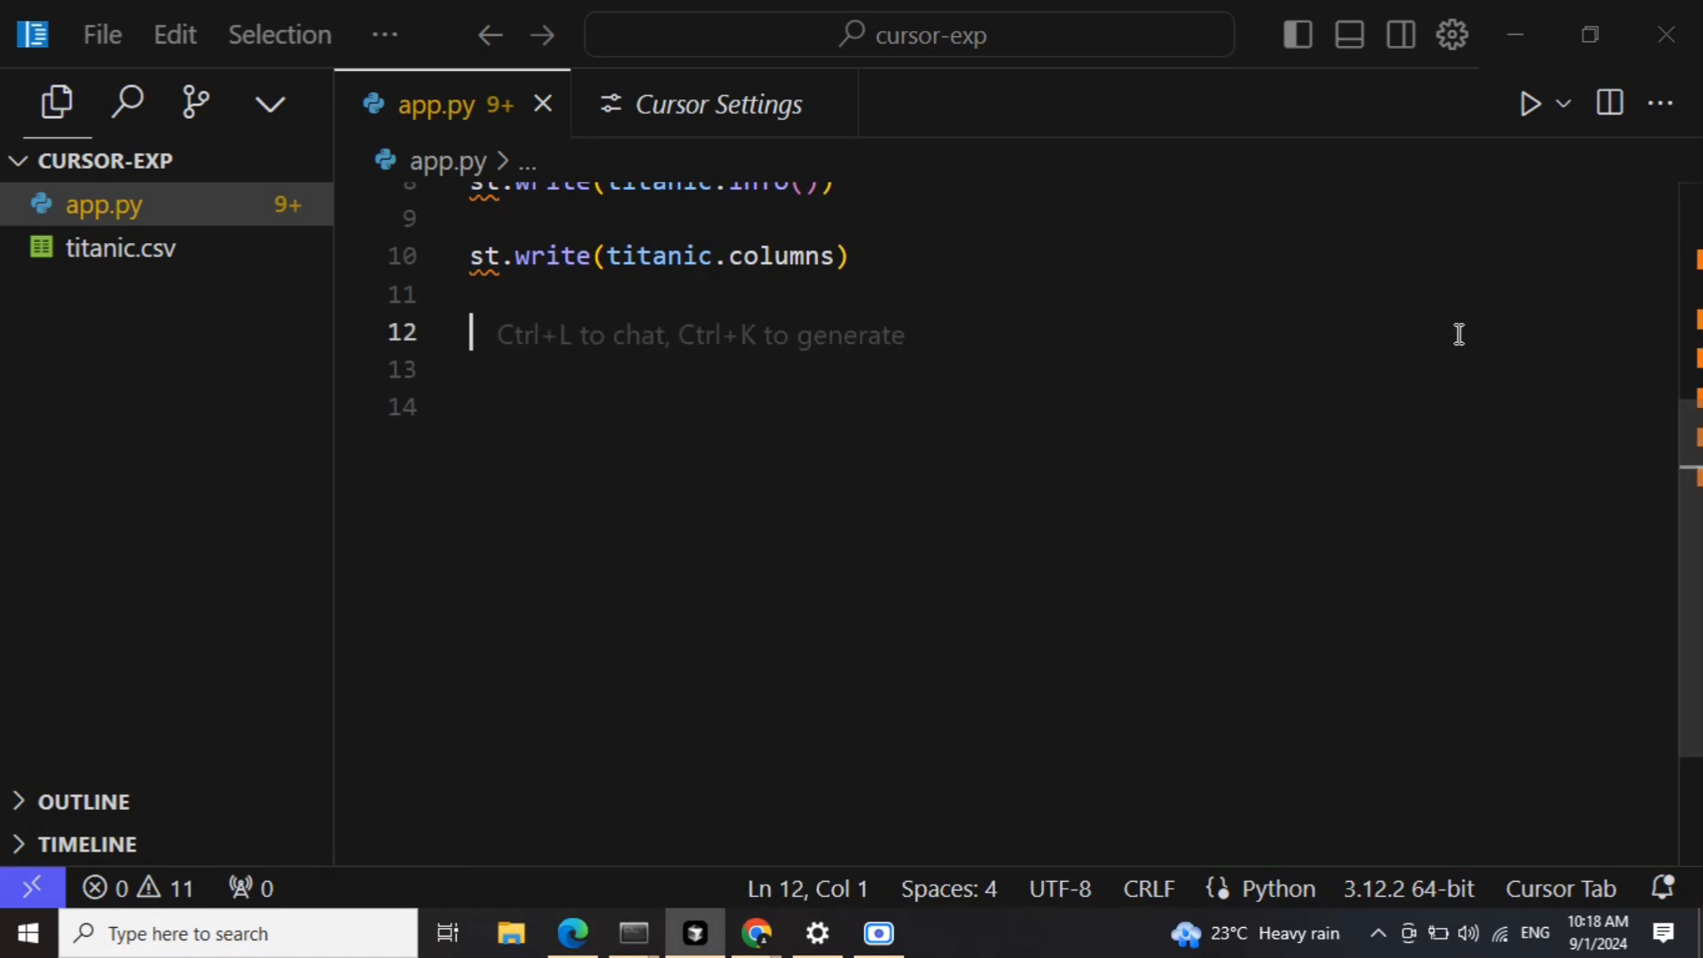